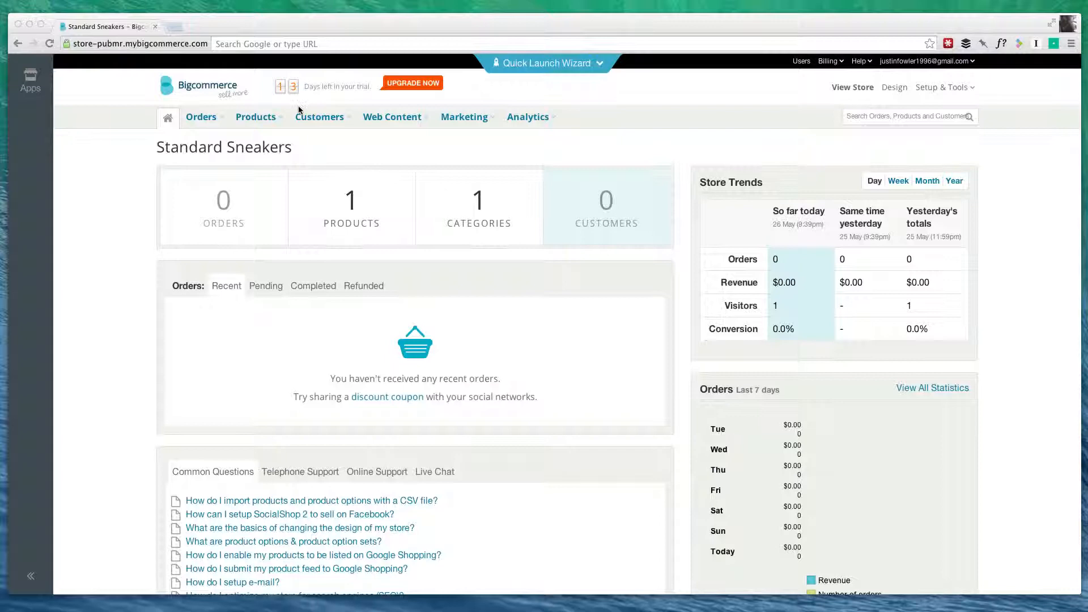
pyautogui.moveTo(320, 149)
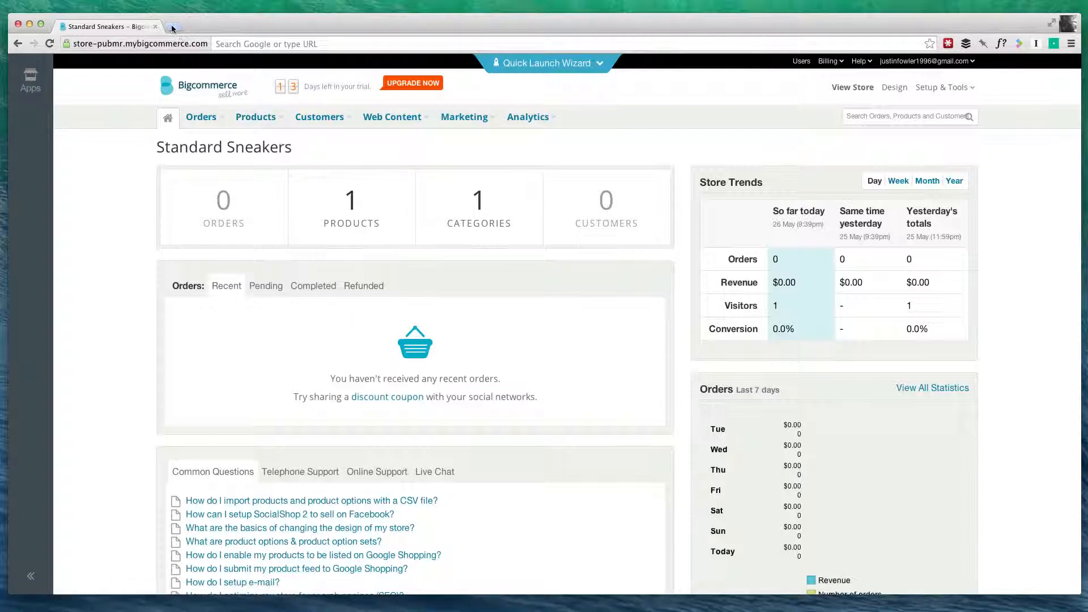
# Step: Browse the Google results for men's running shoes, highlighting the Foot Locker description
pyautogui.click(173, 26)
pyautogui.write('mens running shoes')
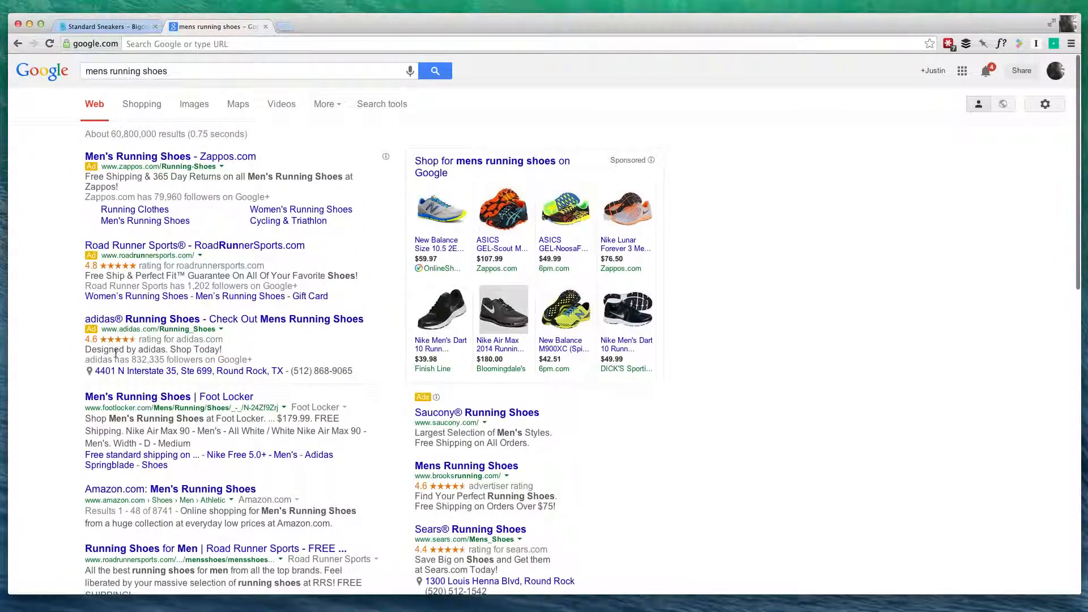
pyautogui.scroll(-3)
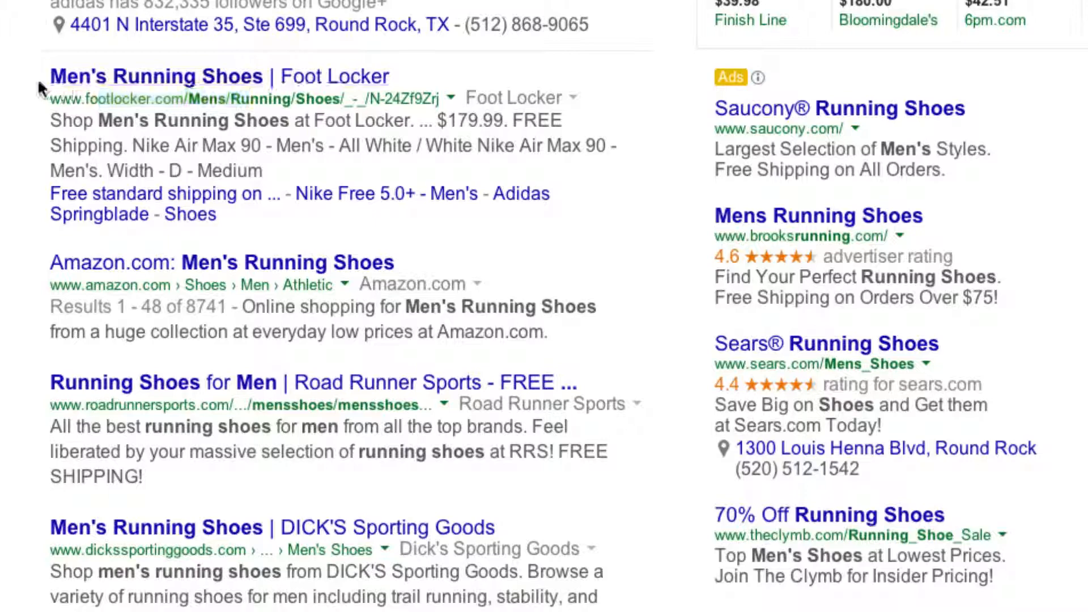
pyautogui.moveTo(226, 89)
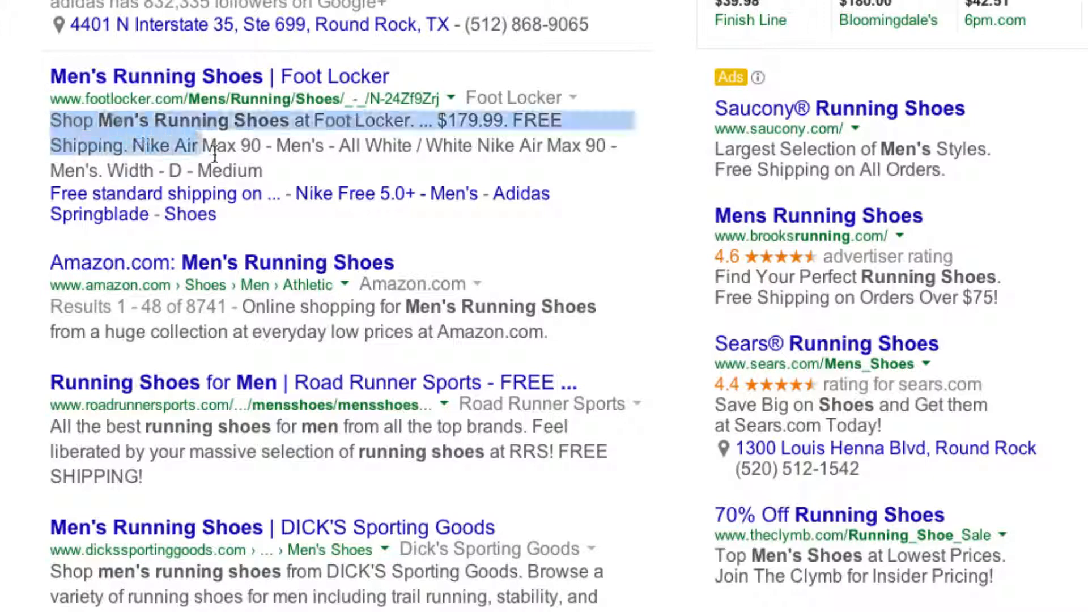
pyautogui.click(236, 142)
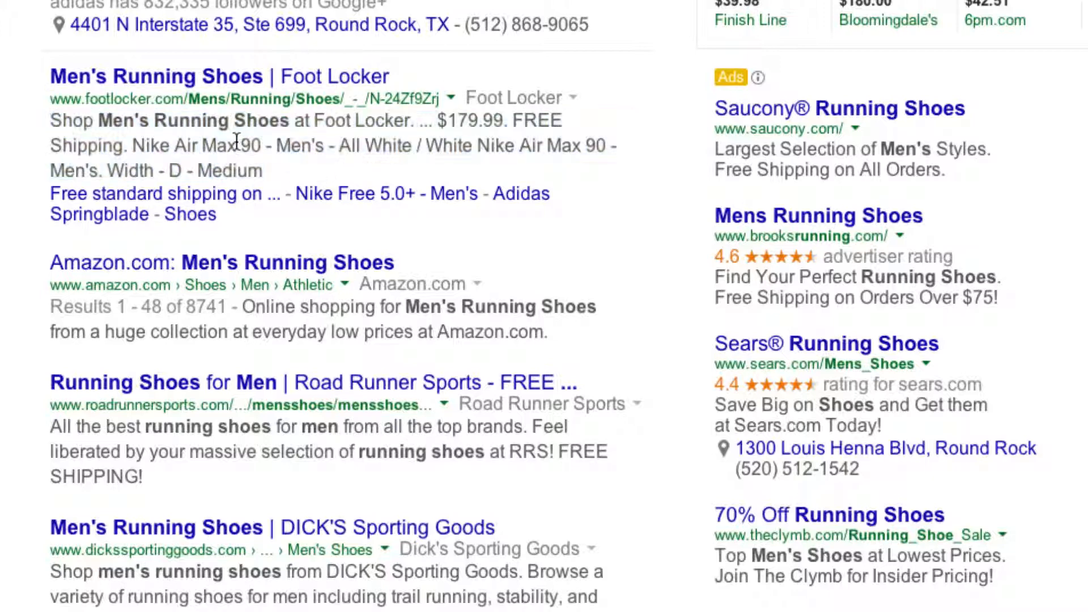
pyautogui.moveTo(51, 120); pyautogui.dragTo(262, 170)
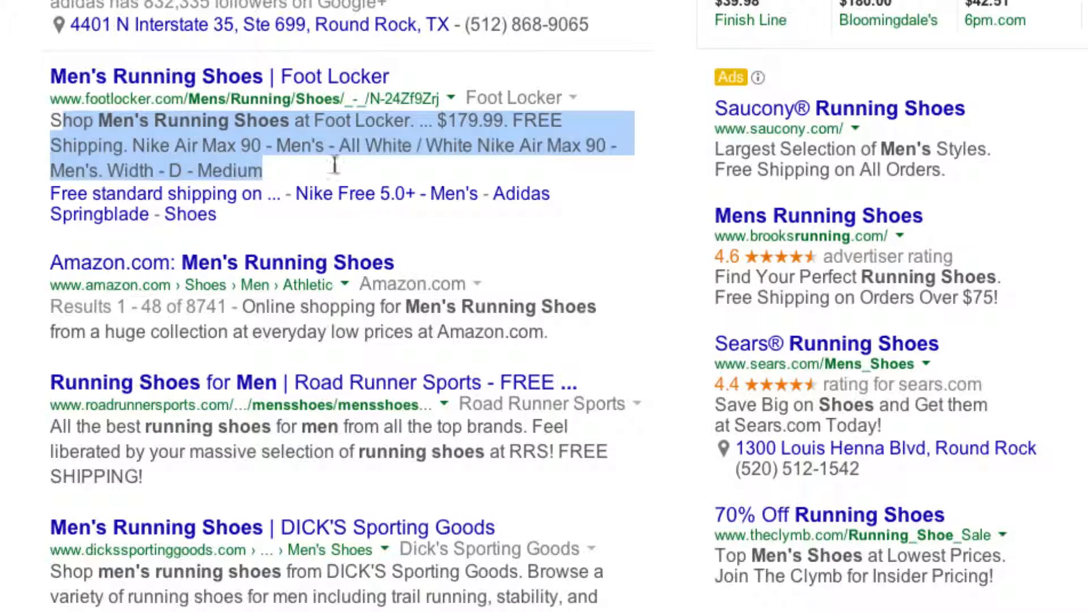
pyautogui.click(334, 170)
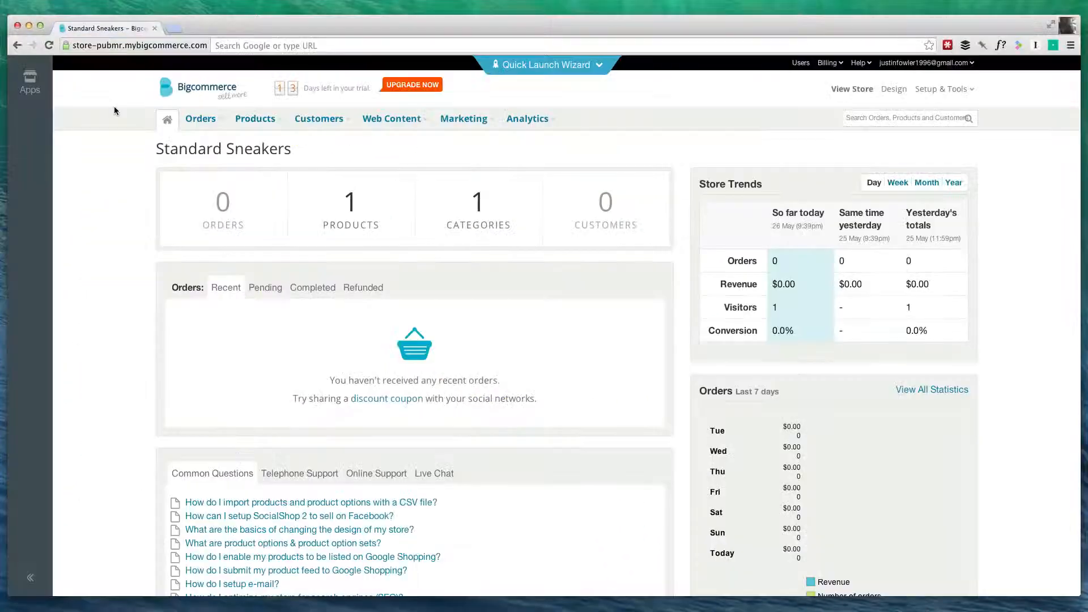
# Step: From View Products, open Nike Free 3.0 Flyknit for editing
pyautogui.click(255, 118)
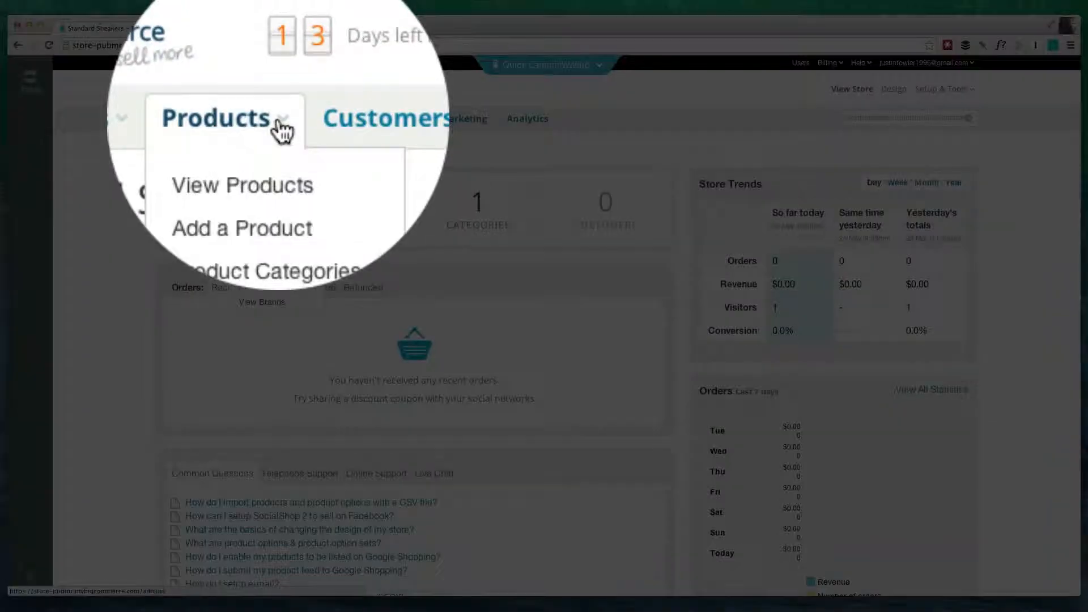
pyautogui.click(241, 184)
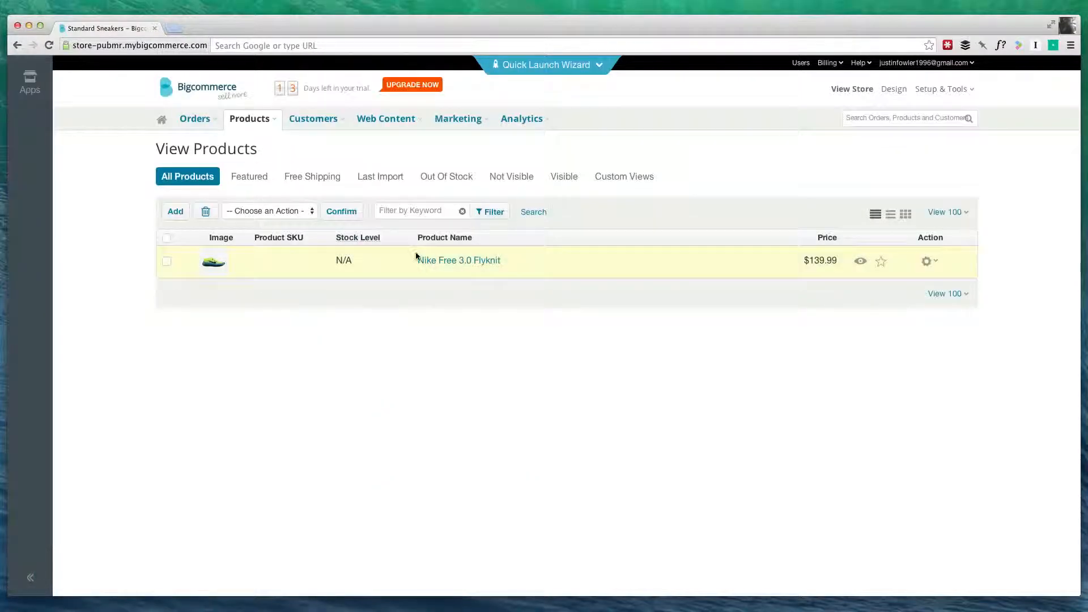
pyautogui.moveTo(750, 258)
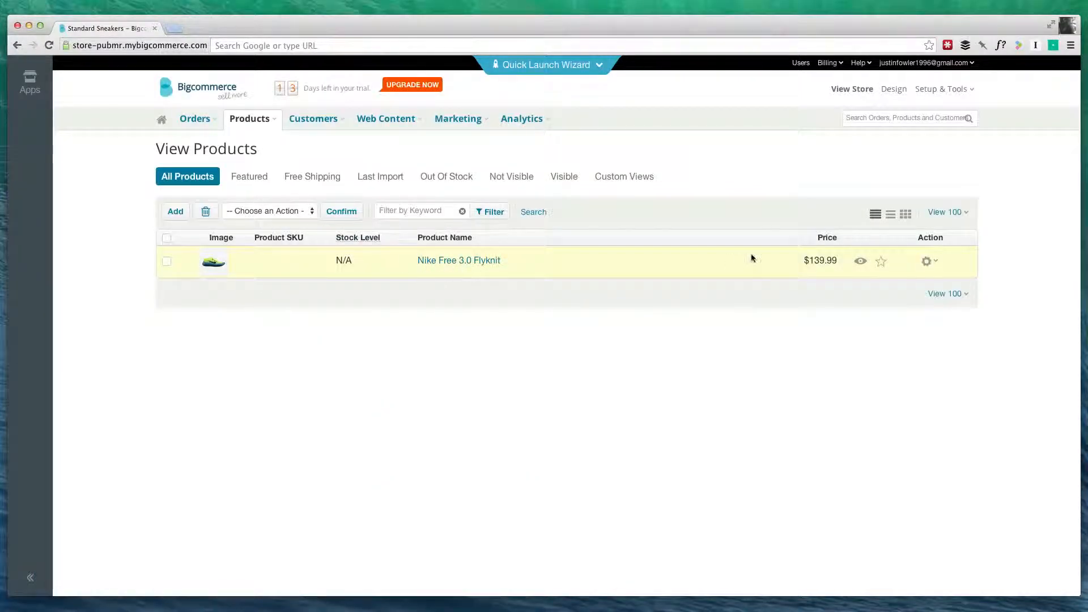
pyautogui.click(927, 260)
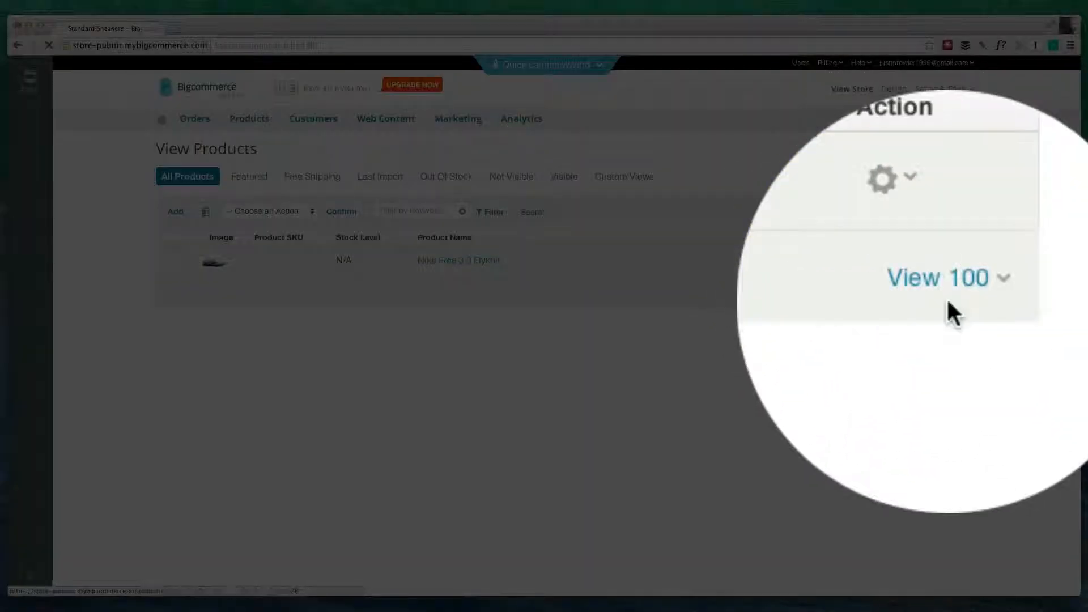
# Step: Enter the SEO page title 'Nike Men's Running Shoes |' under Other Details
pyautogui.click(460, 260)
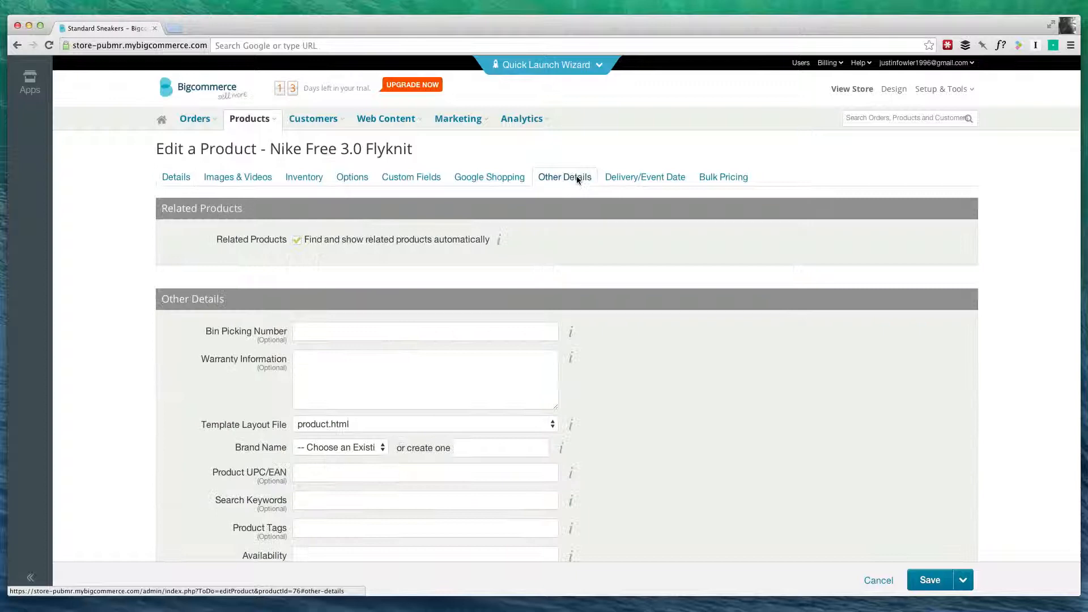
pyautogui.scroll(-3)
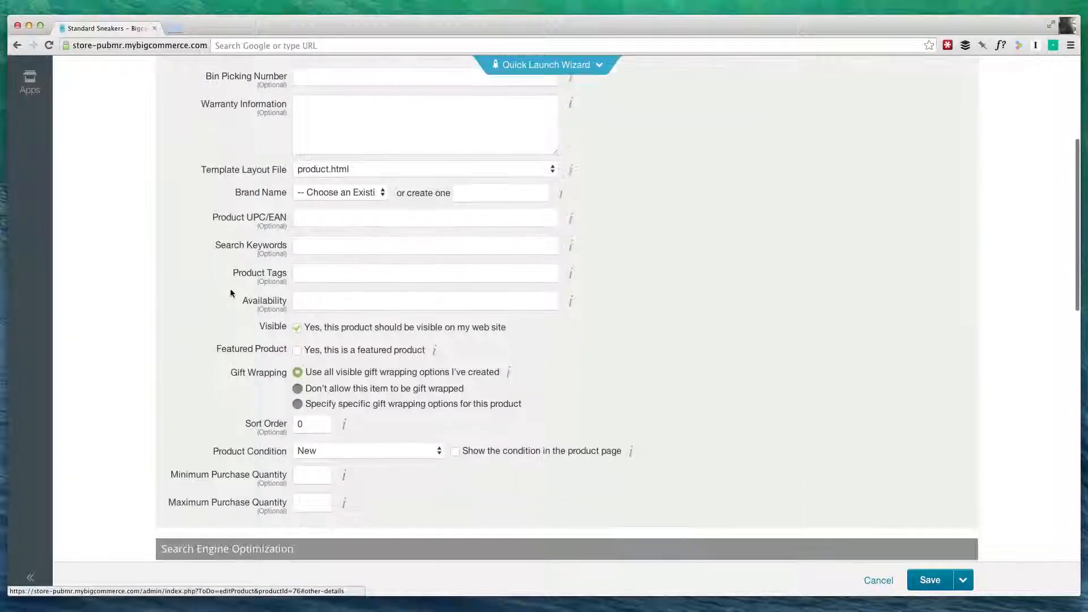
pyautogui.scroll(-3)
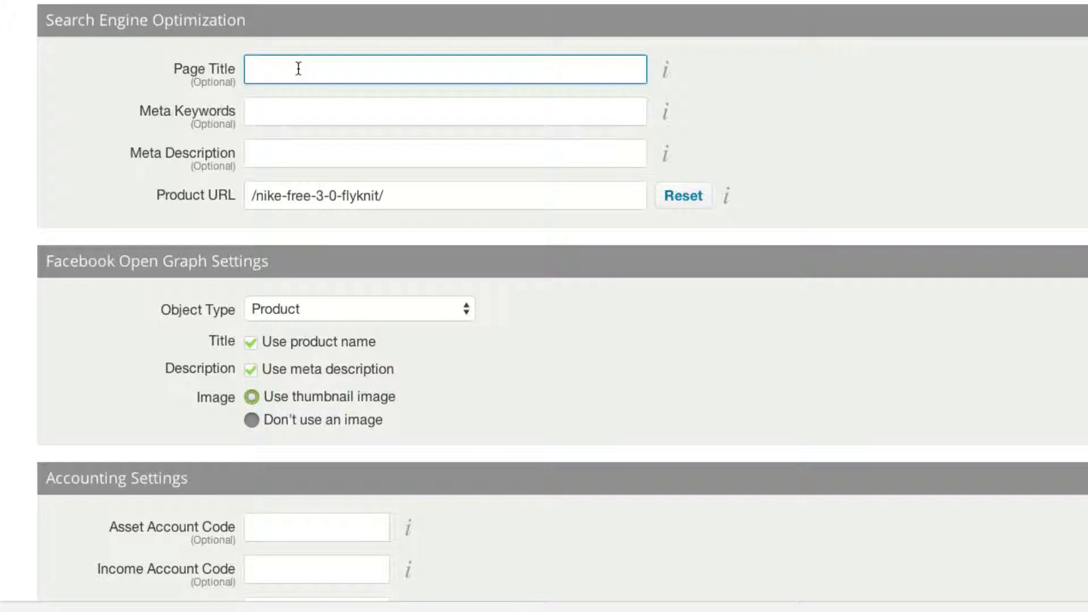
pyautogui.write('Nike M')
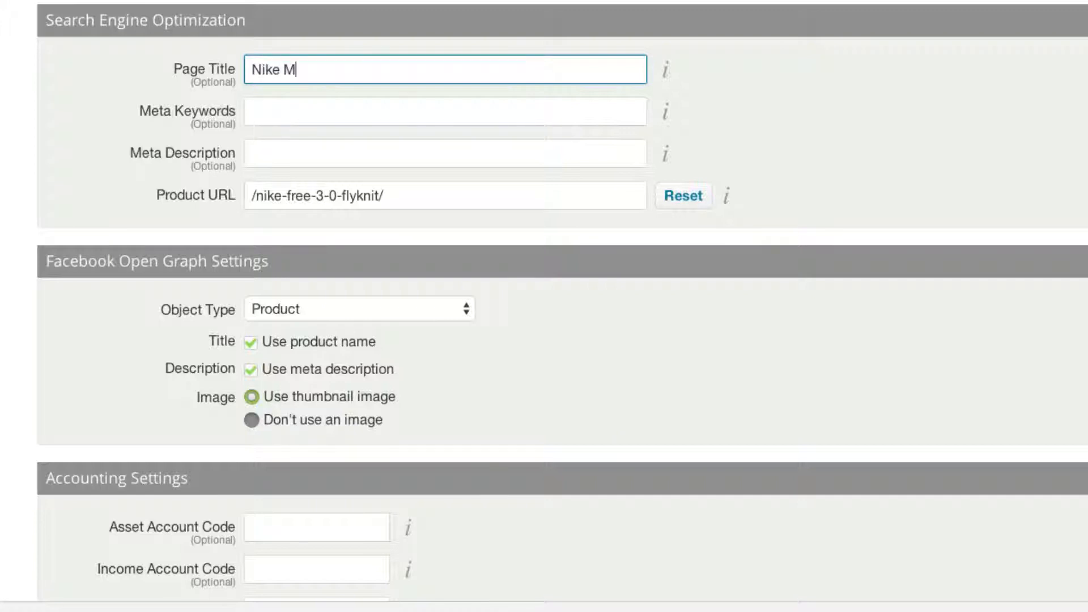
pyautogui.write("en's")
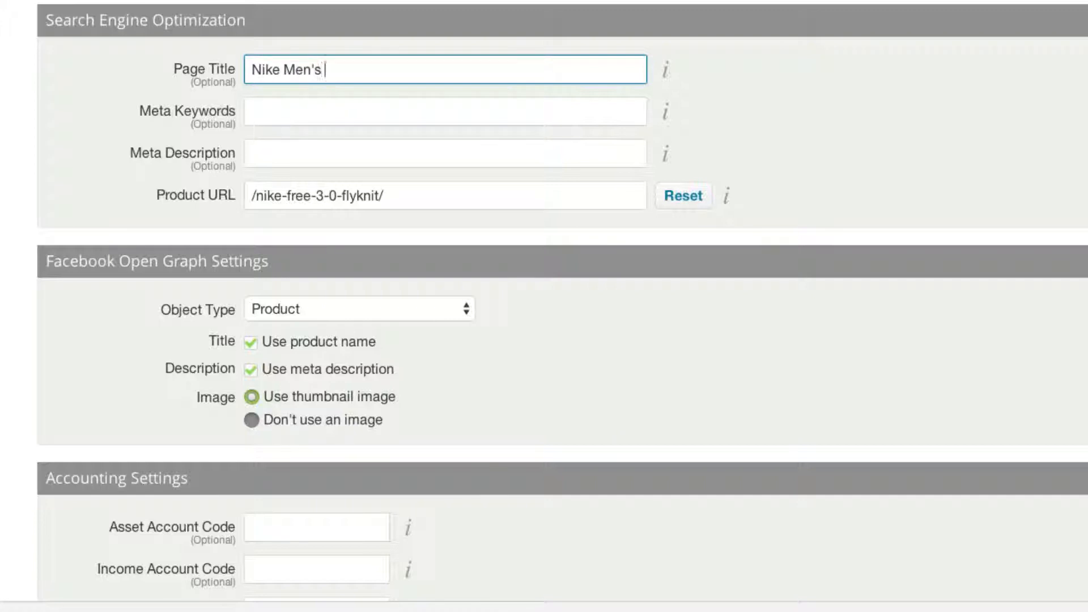
pyautogui.write('Running Sh')
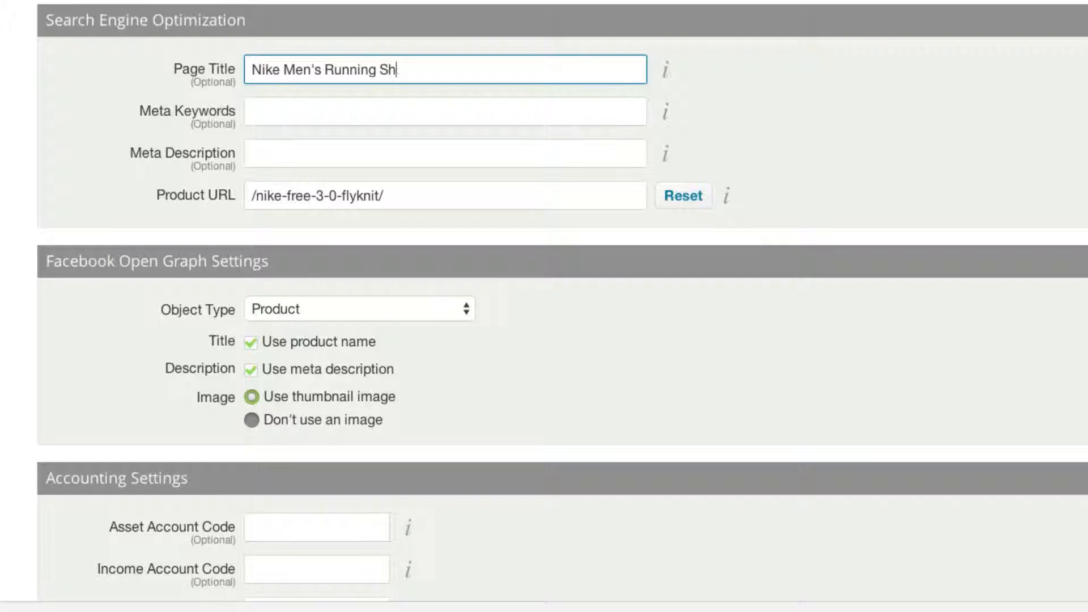
pyautogui.write('oes')
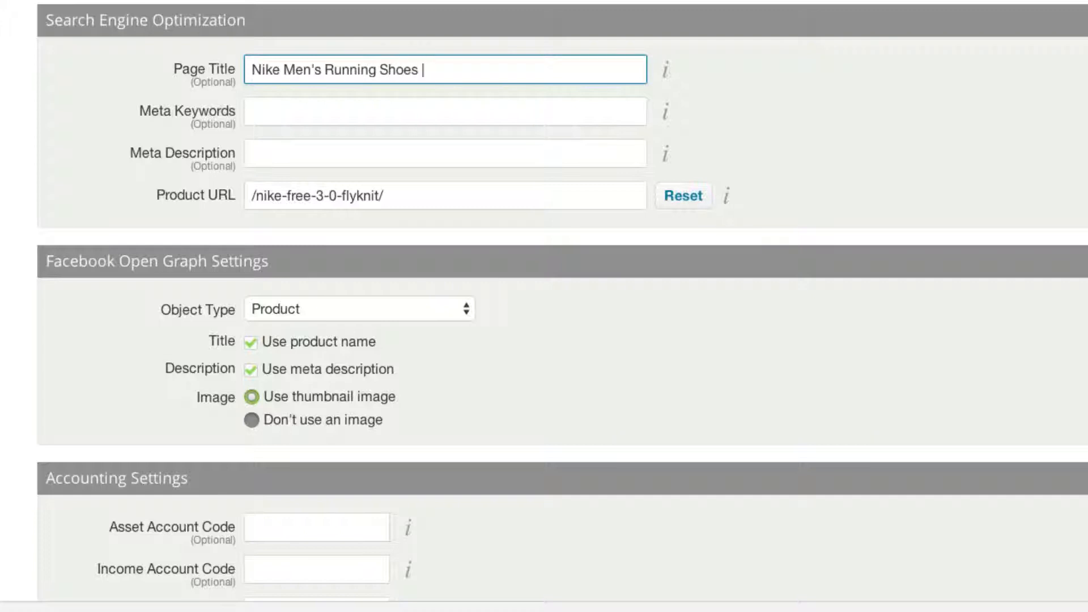
pyautogui.write('| Standard Sneakers')
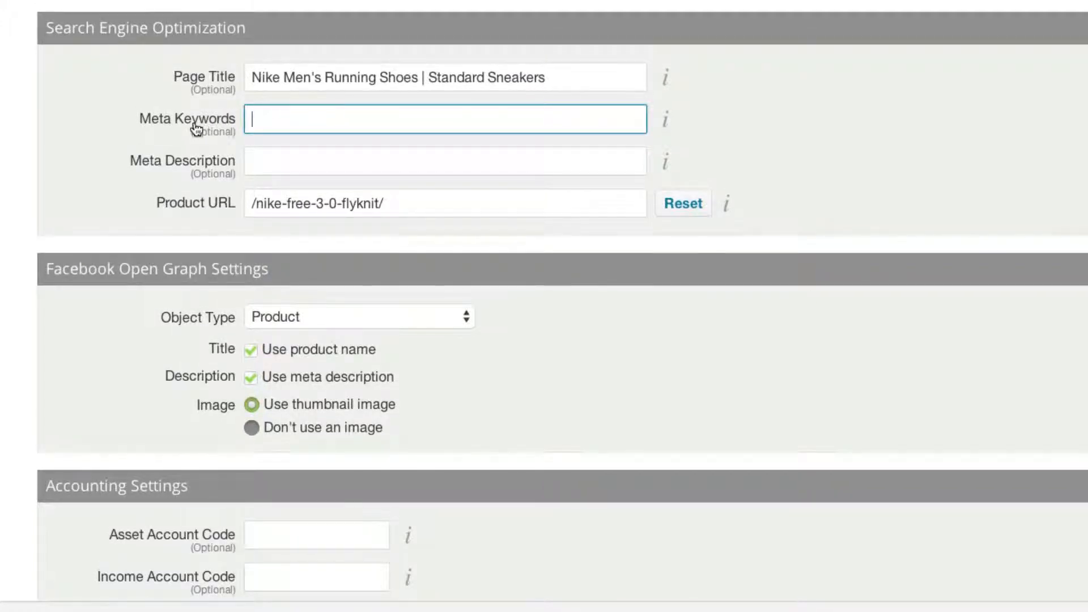
pyautogui.moveTo(316, 101)
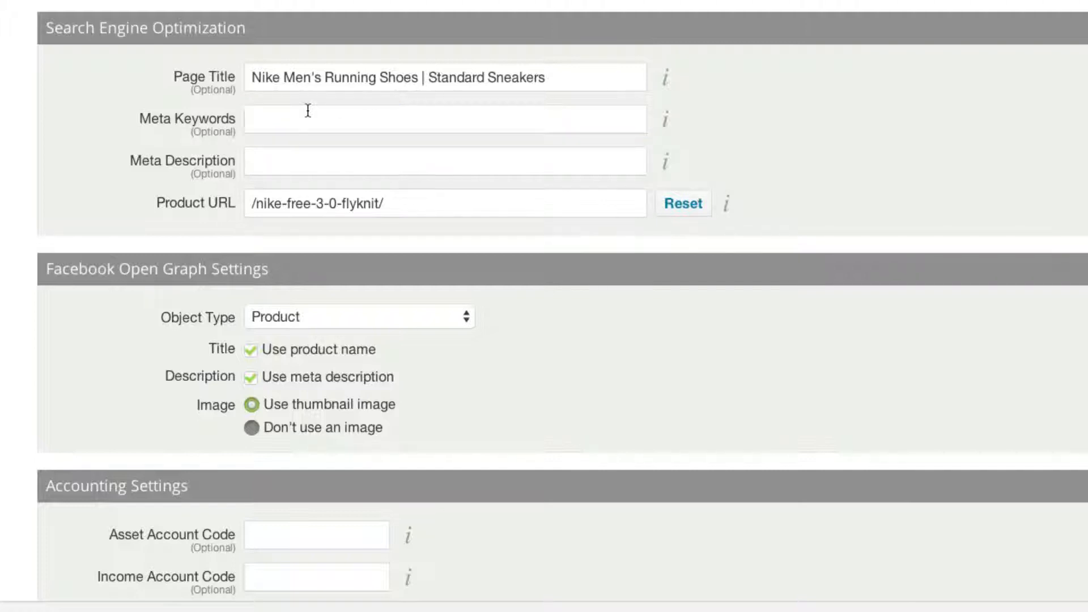
# Step: Write the meta description 'Nike mens running shoes in several color options. Free shipping'
pyautogui.click(444, 118)
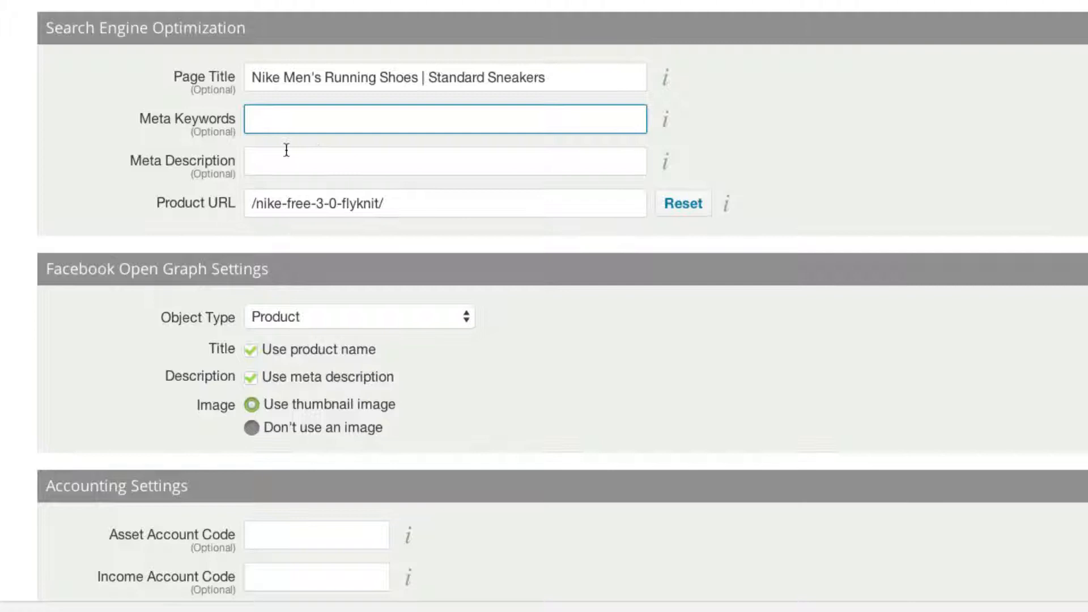
pyautogui.moveTo(298, 168)
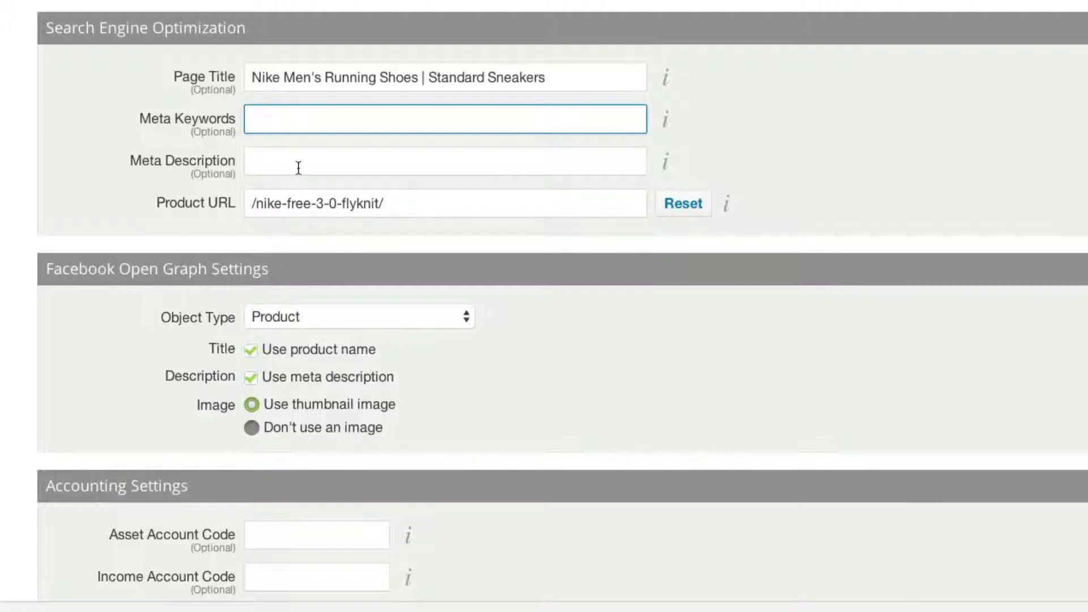
pyautogui.click(445, 160)
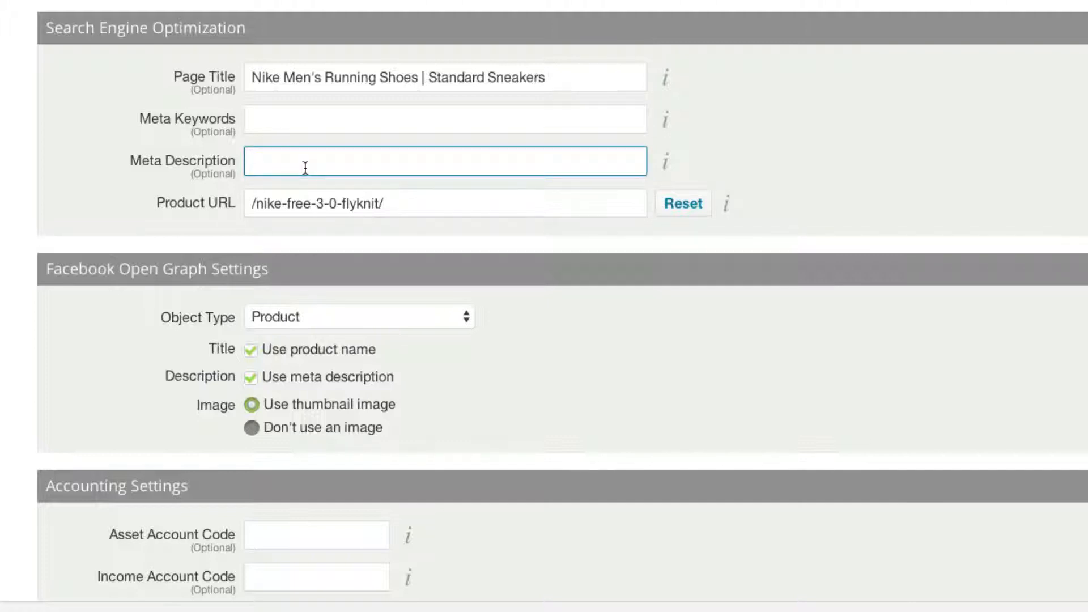
pyautogui.write('Nike mens running shoes in several color options. Free shipping')
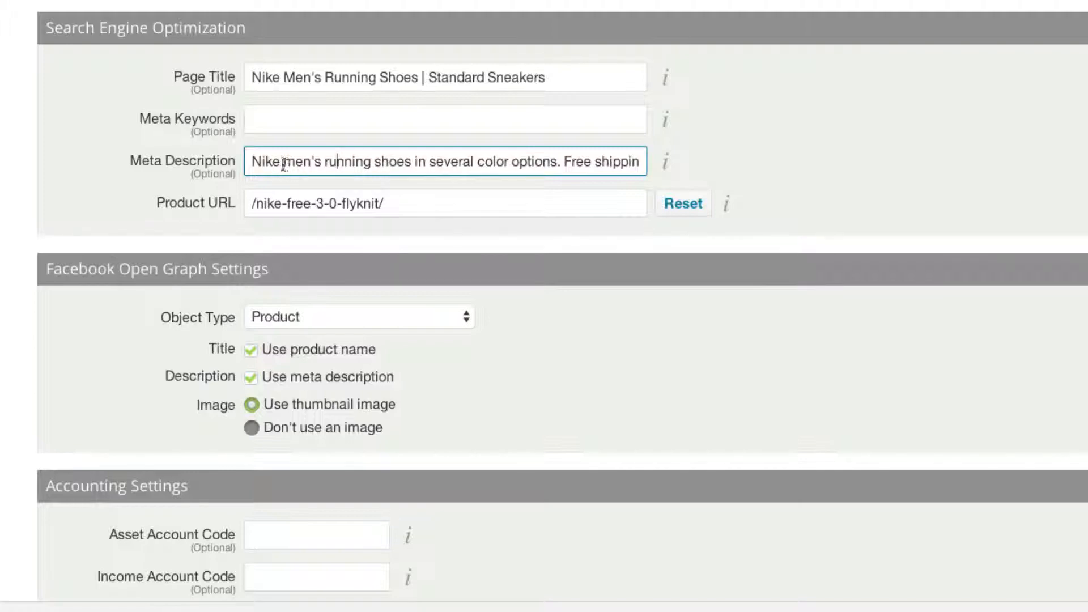
pyautogui.moveTo(283, 162); pyautogui.dragTo(411, 162)
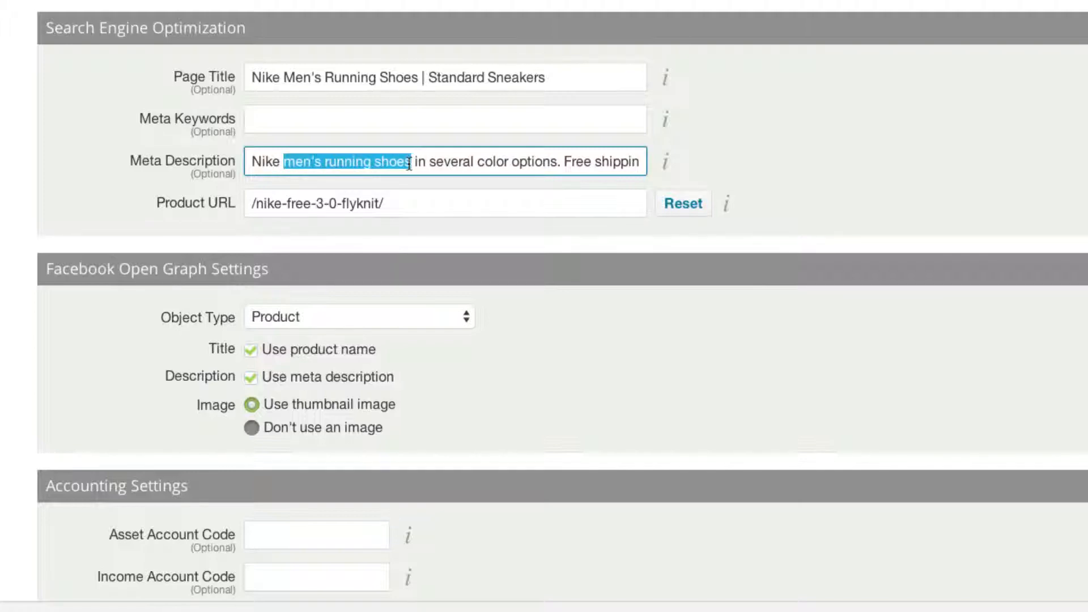
pyautogui.moveTo(386, 132)
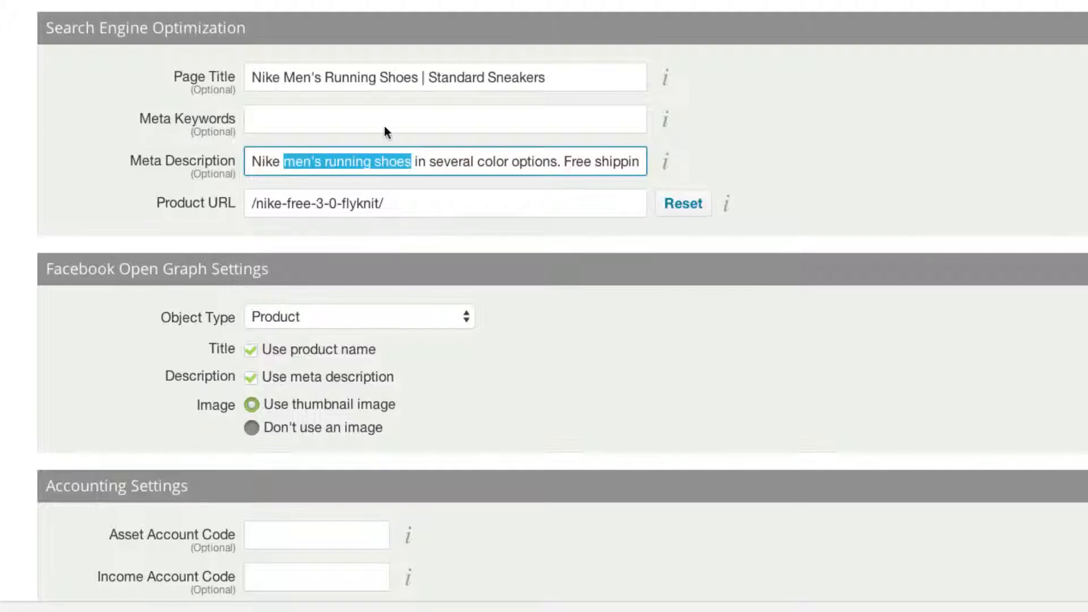
pyautogui.moveTo(395, 147)
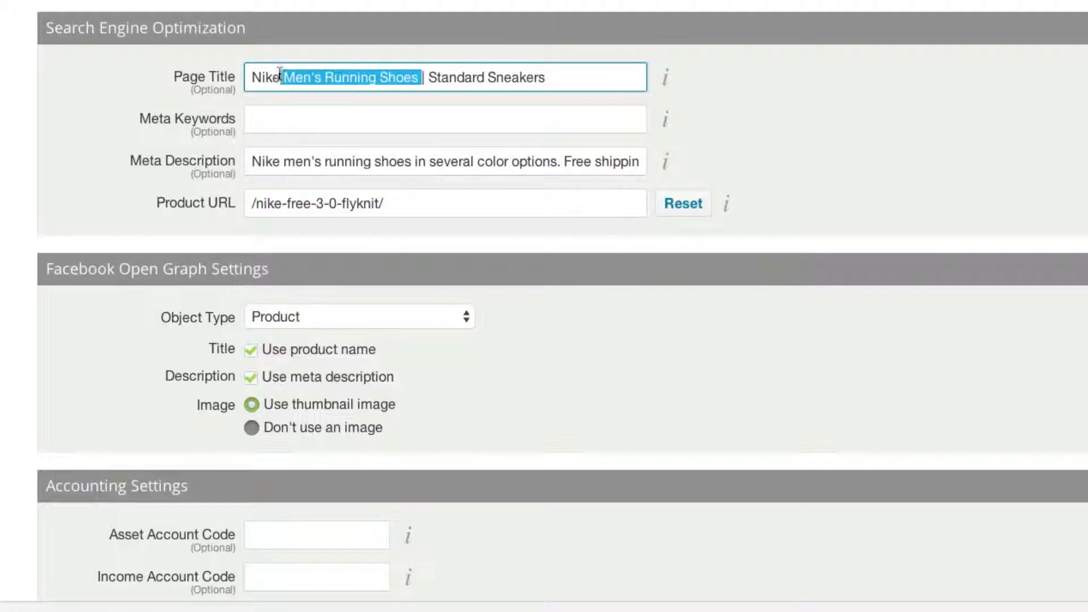
pyautogui.click(444, 118)
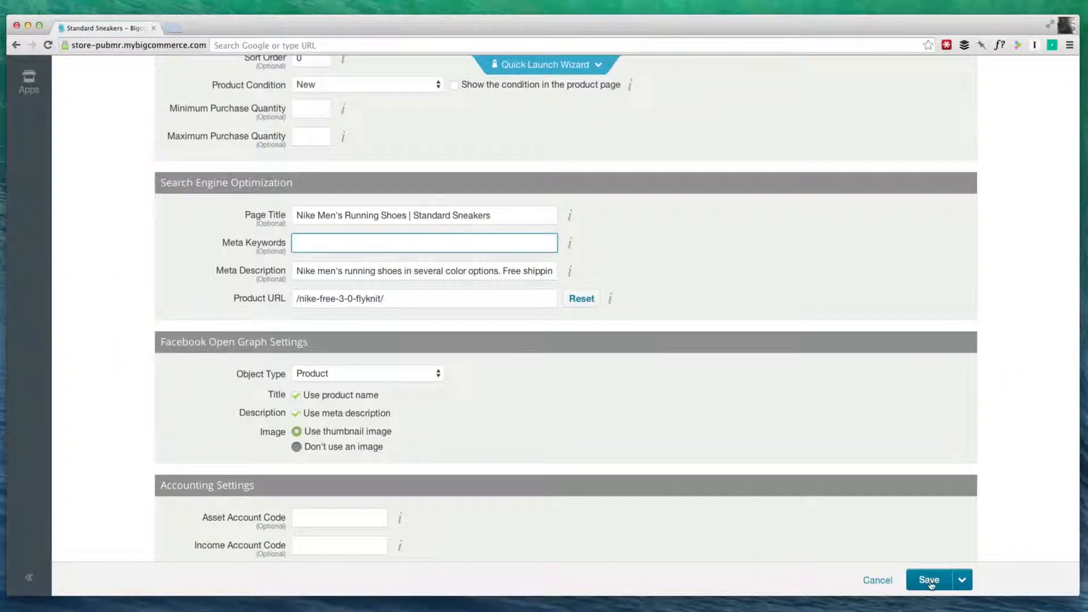
# Step: Save the Nike Free 3.0 Flyknit product's SEO changes
pyautogui.click(928, 579)
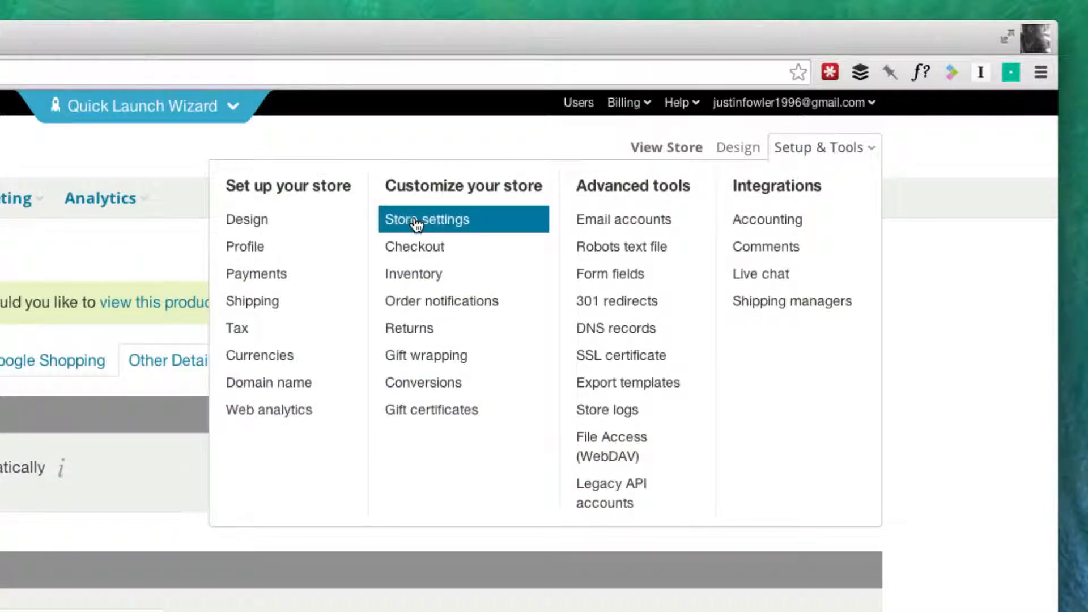
# Step: In Store settings, enter the home page title 'Standard Sneakers - Running s…'
pyautogui.click(426, 220)
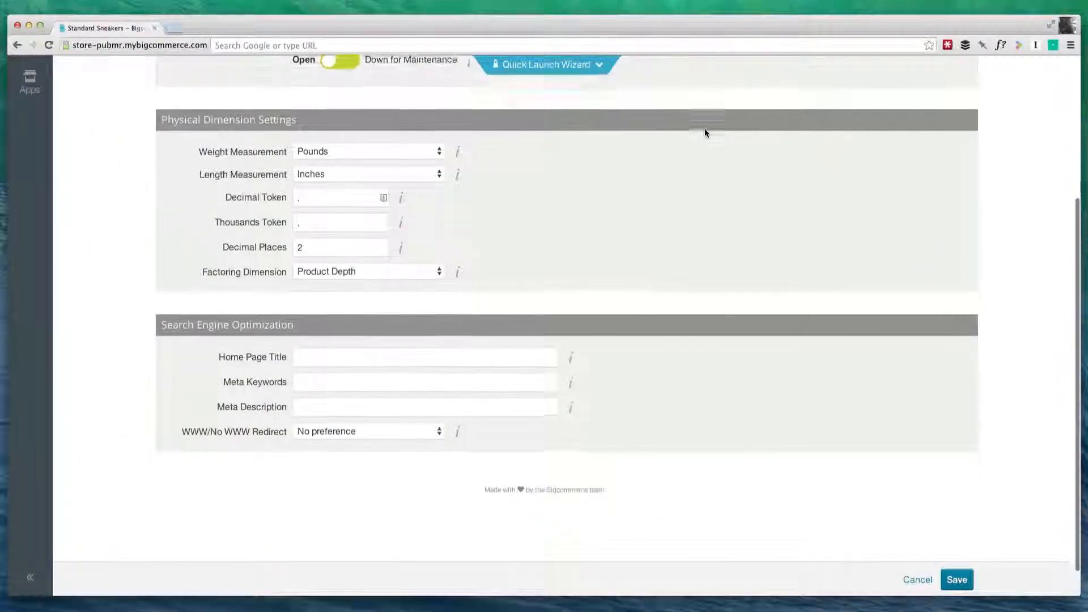
pyautogui.scroll(-3)
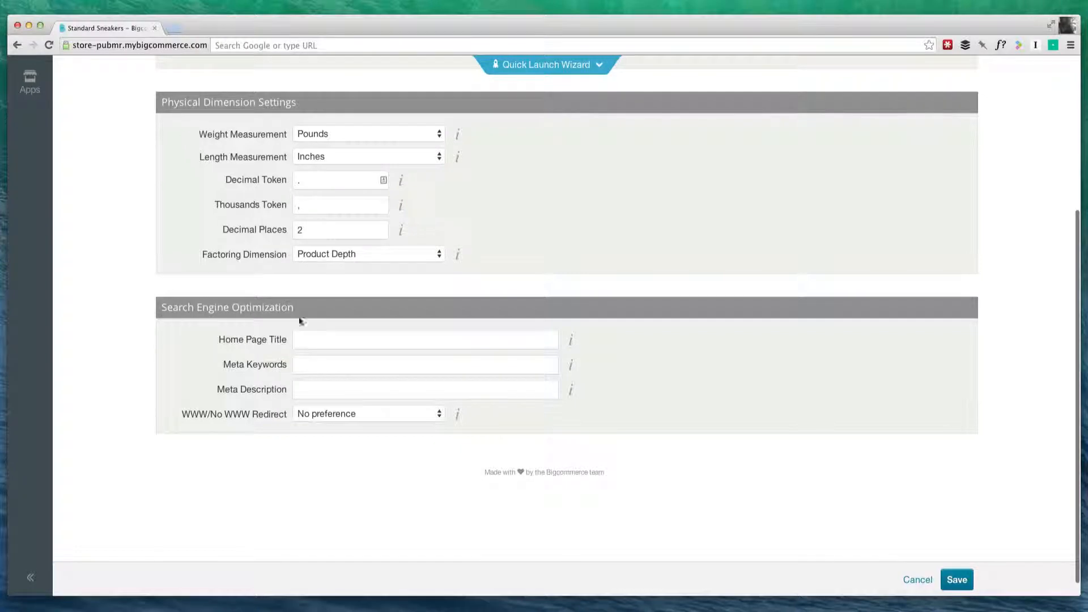
pyautogui.click(425, 339)
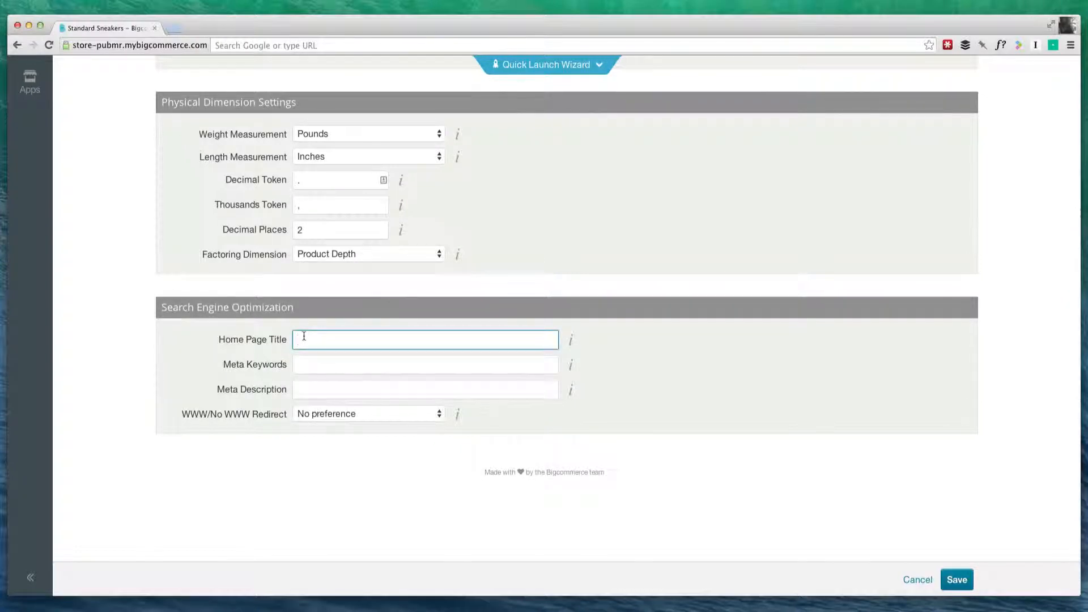
pyautogui.write('Standard S')
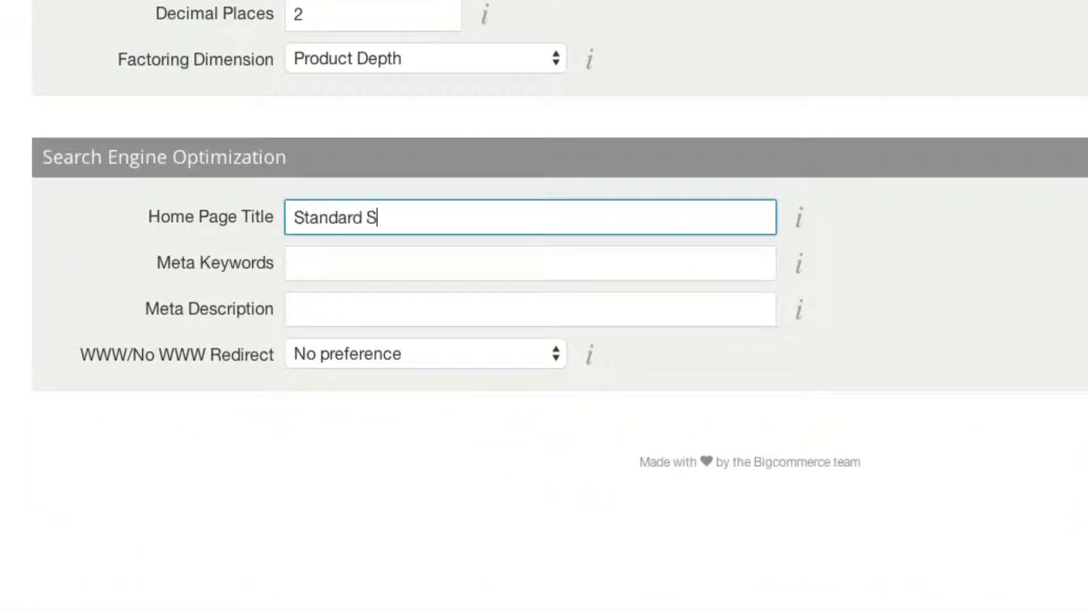
pyautogui.write('neakers')
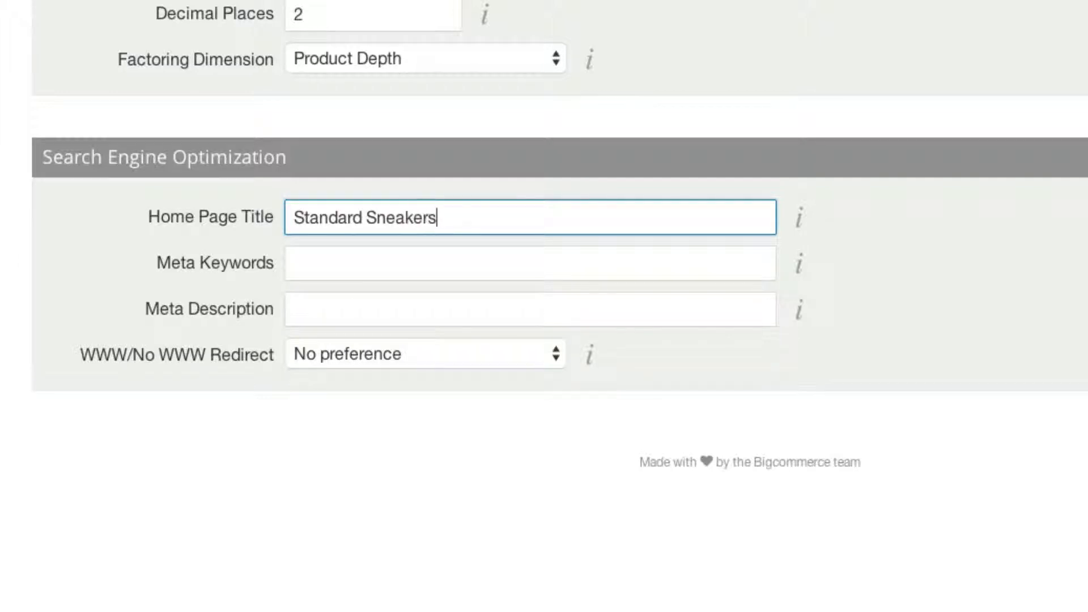
pyautogui.write('-')
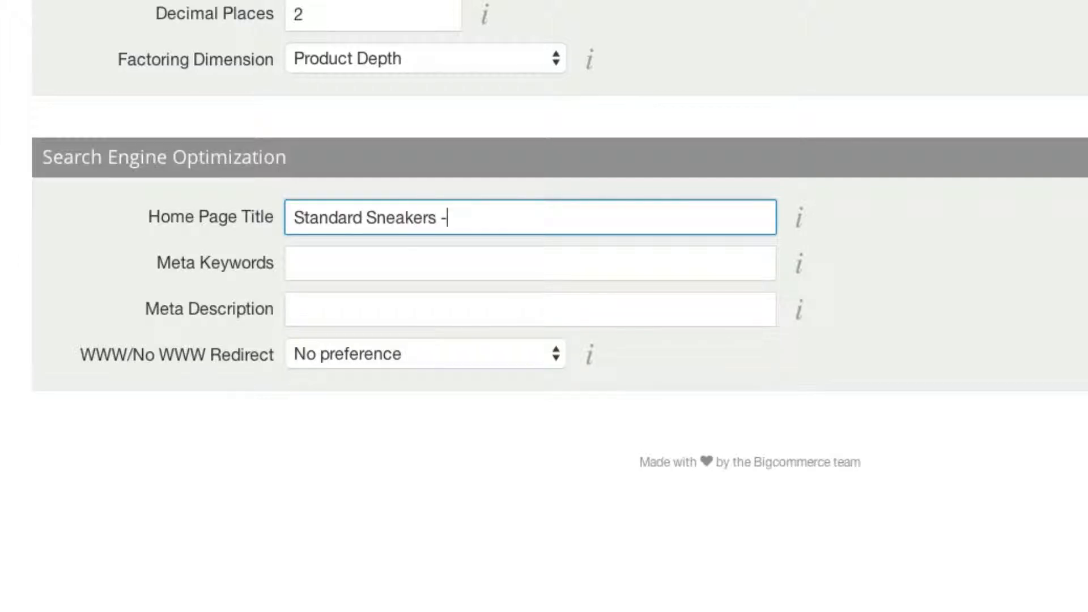
pyautogui.write("Runnings shoes, kid's sneakers, and more")
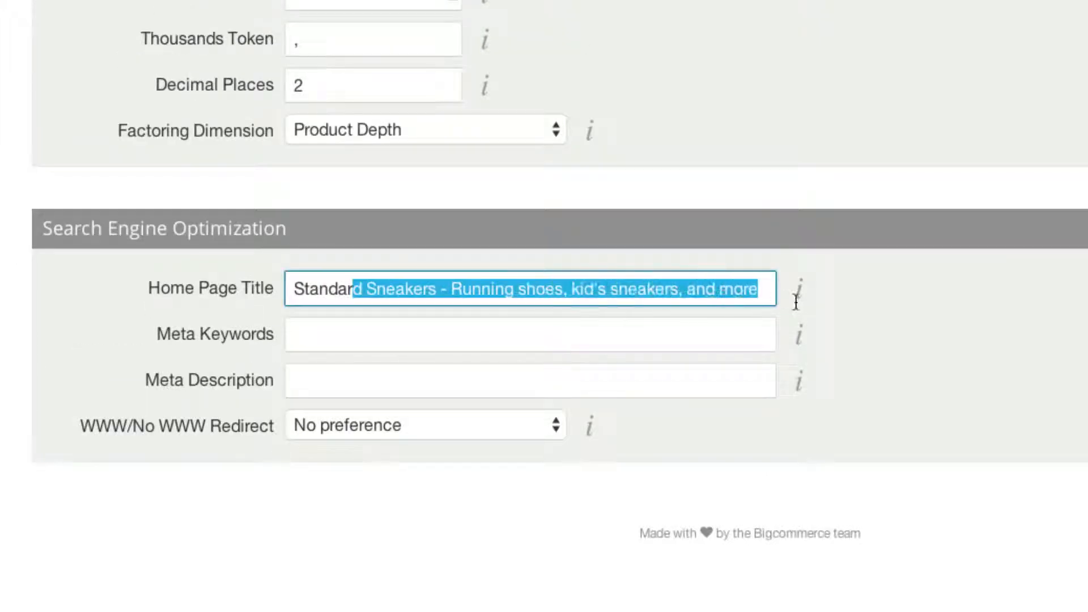
pyautogui.click(337, 289)
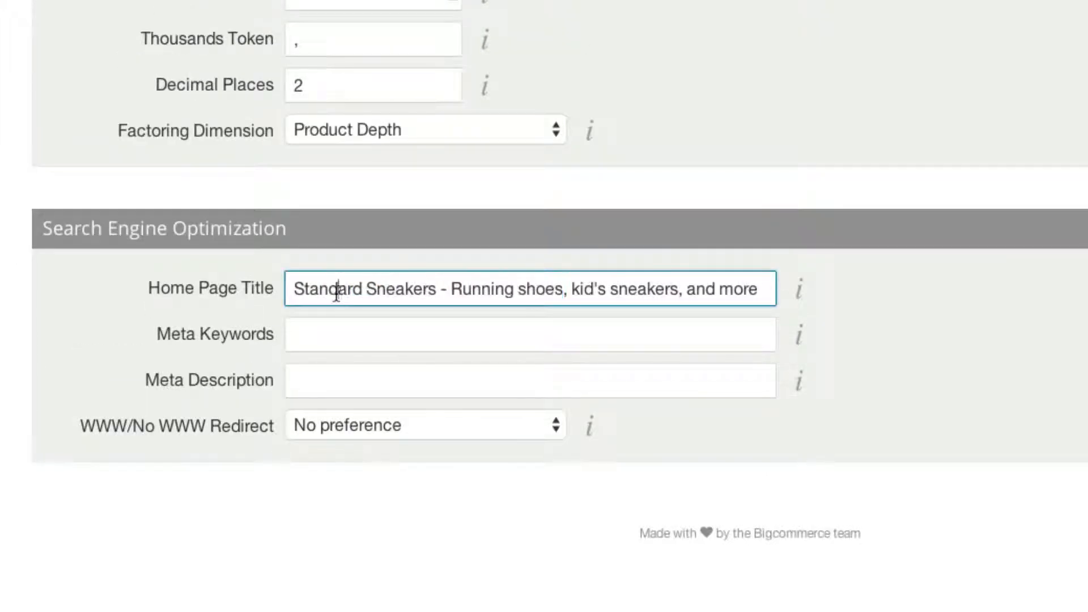
# Step: Enter meta keywords 'shoes, sneakers, tennis shoes, running shoes' and save the settings
pyautogui.click(530, 334)
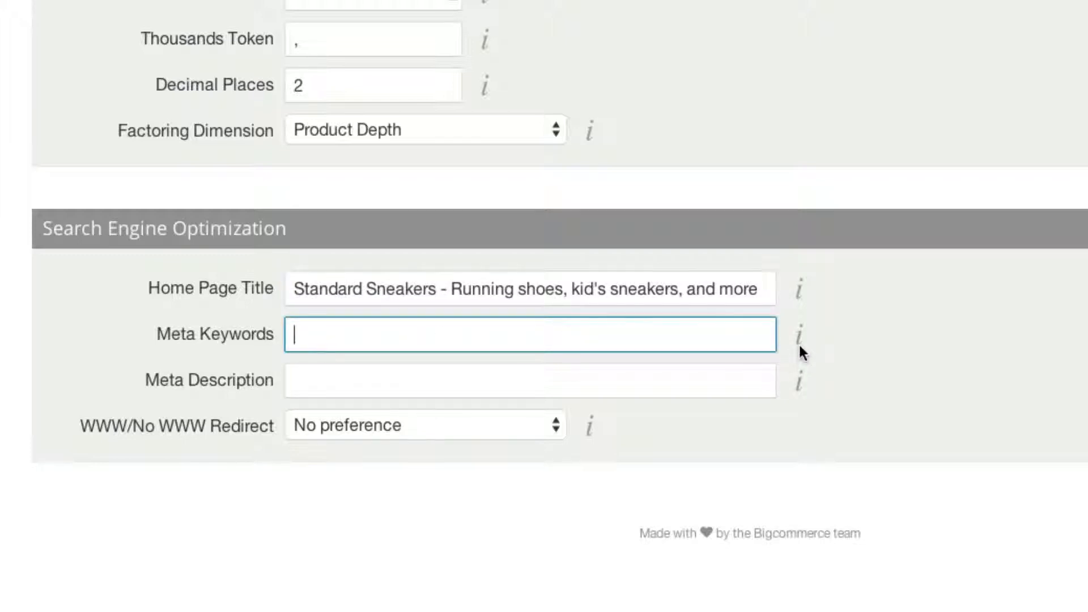
pyautogui.write('shoes, s')
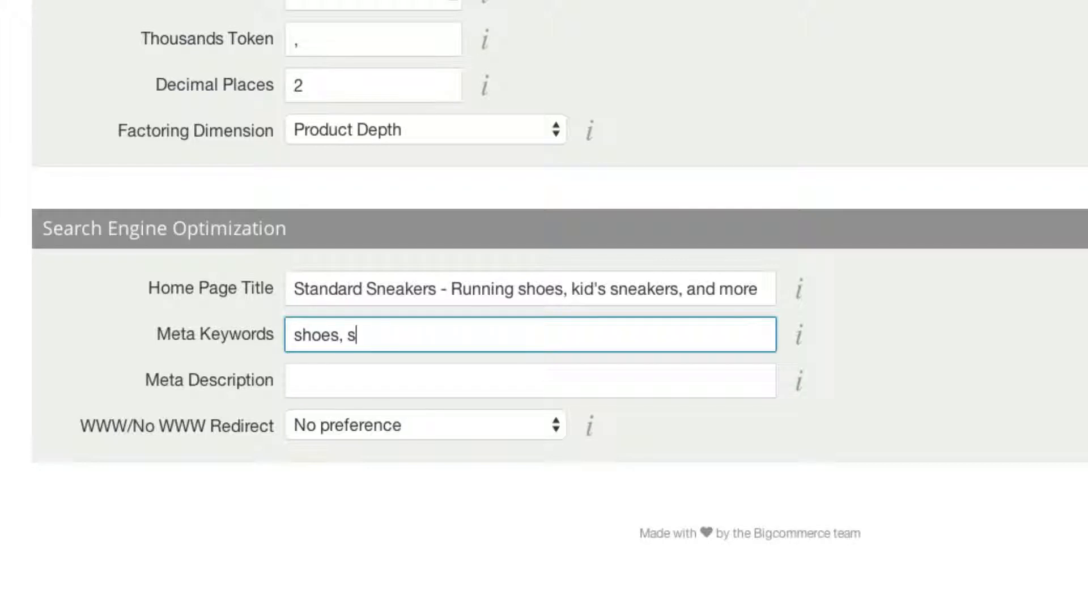
pyautogui.write('neakers, te')
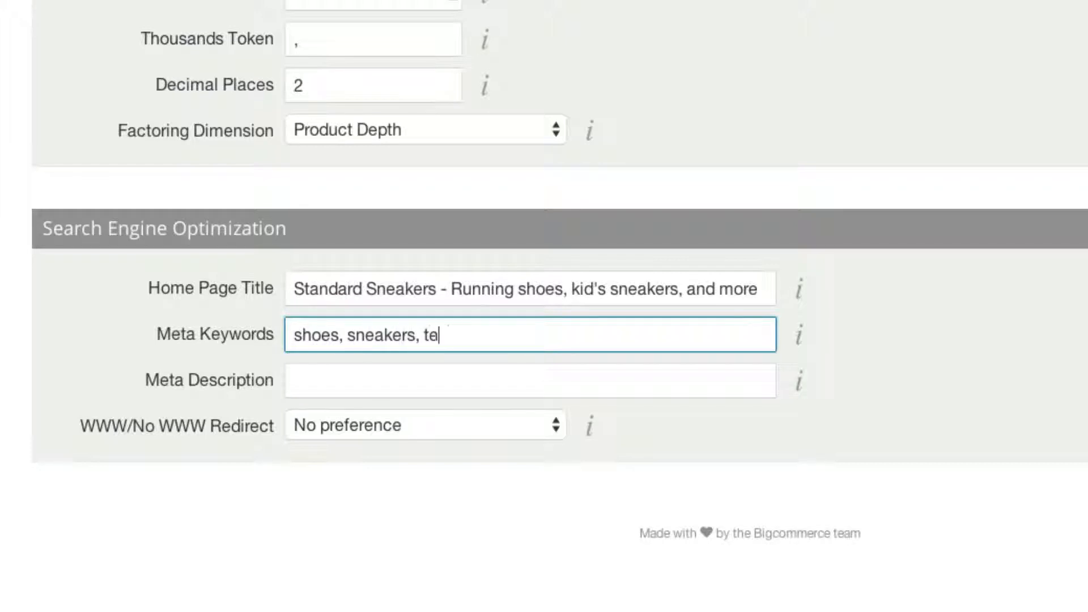
pyautogui.write('nnis sho')
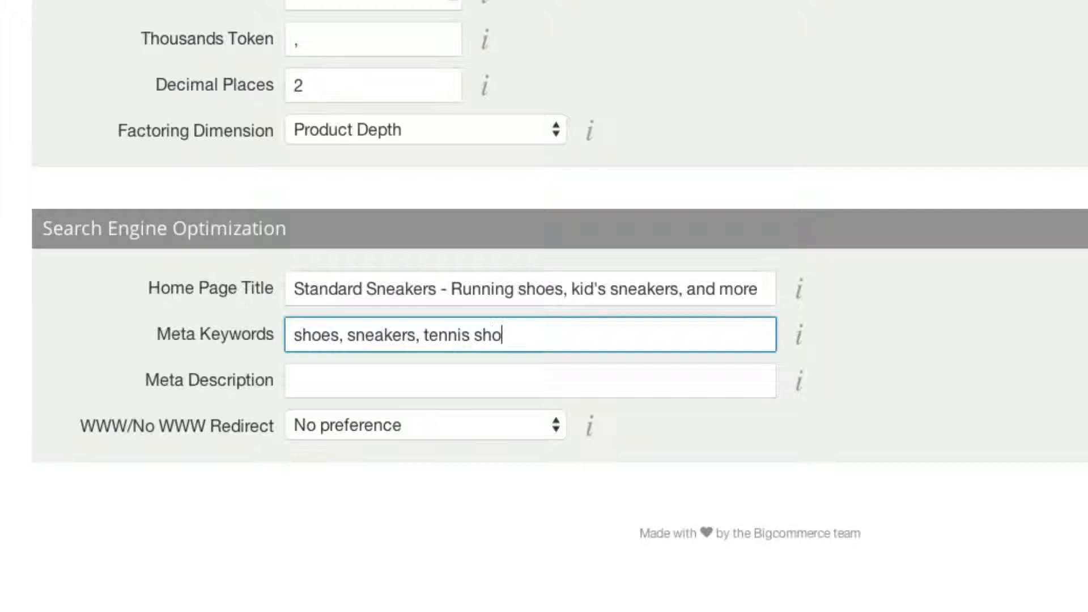
pyautogui.write('es, running sh')
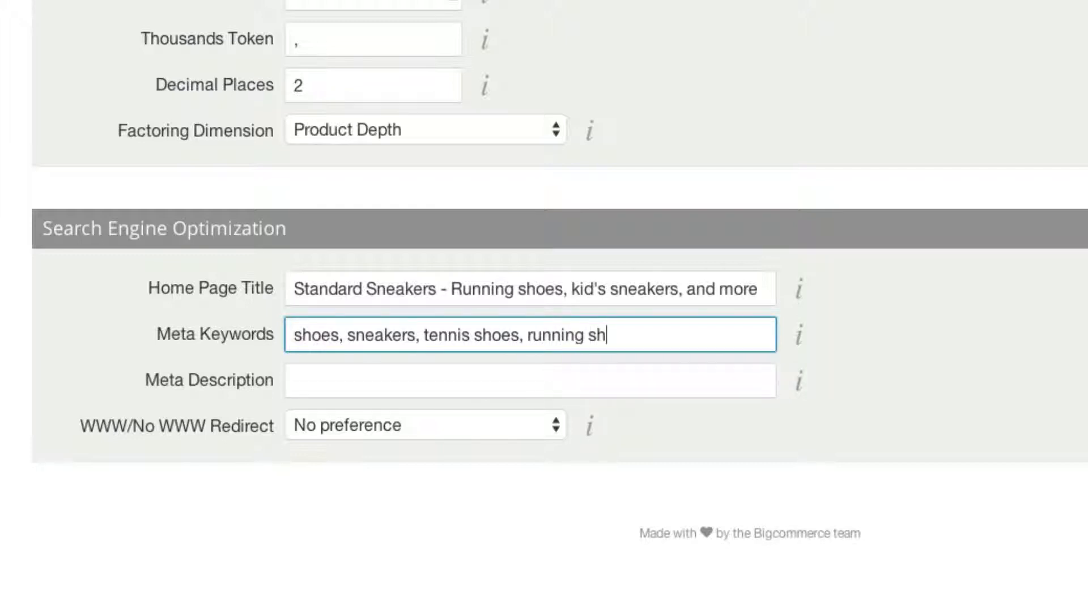
pyautogui.write('oes')
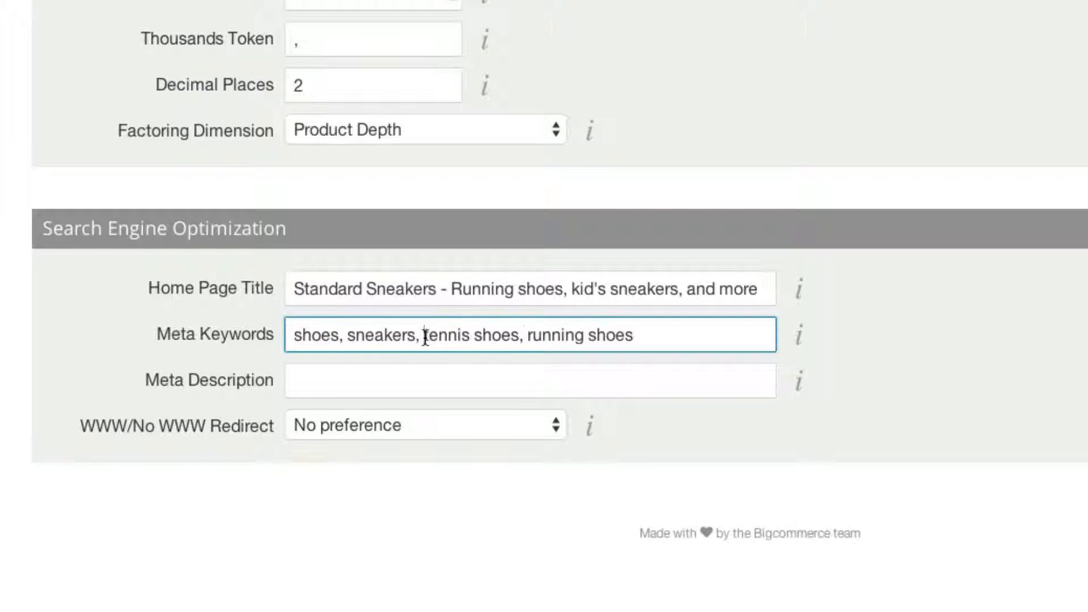
pyautogui.click(529, 380)
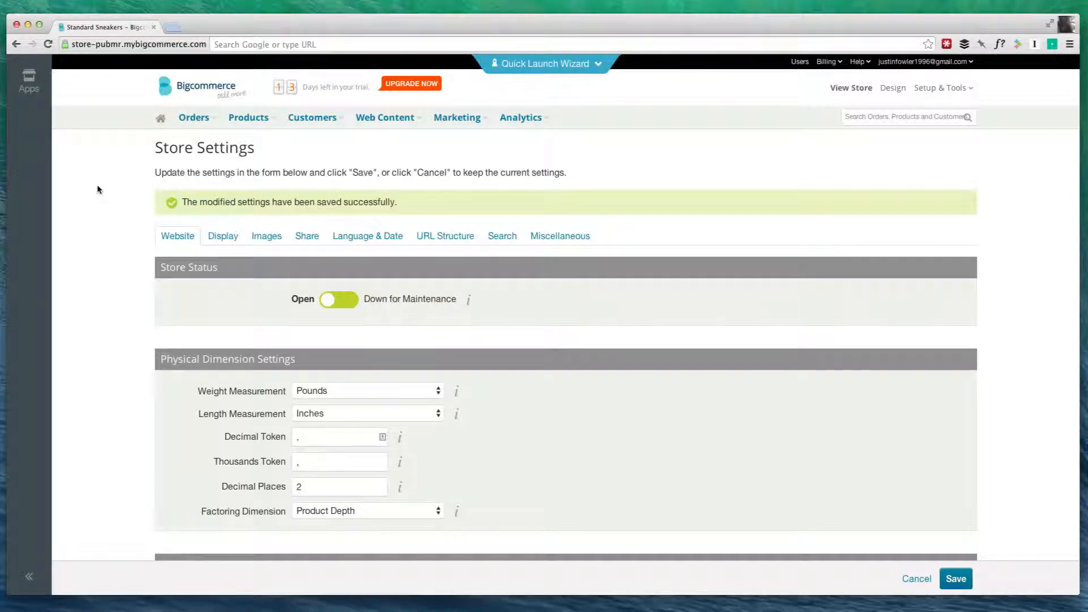
pyautogui.moveTo(117, 181)
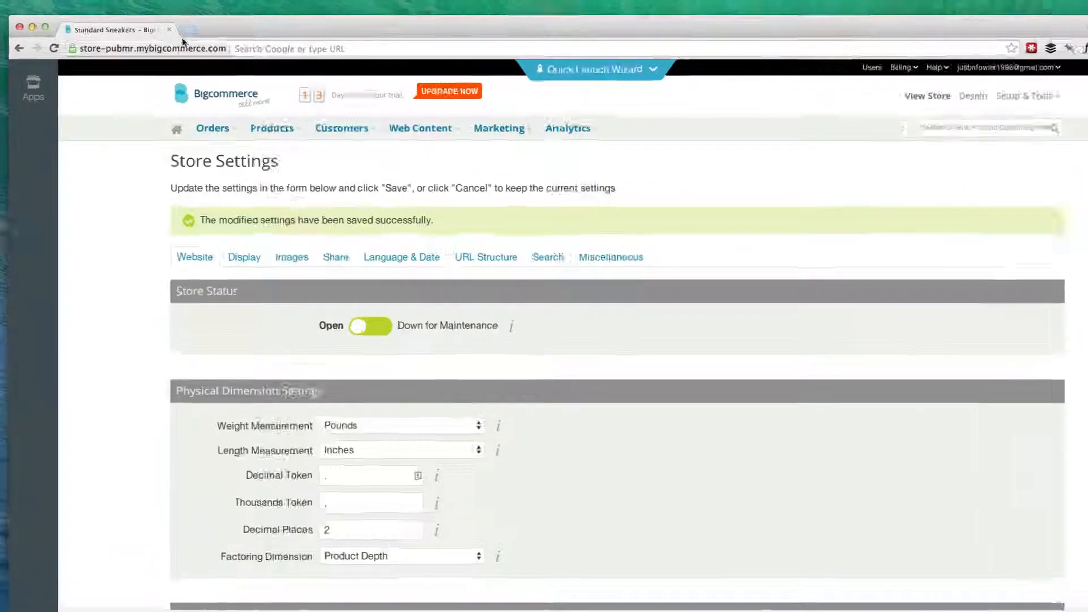
# Step: Go to analytics.google.com and sign in to reach the account home
pyautogui.write('angellist.com')
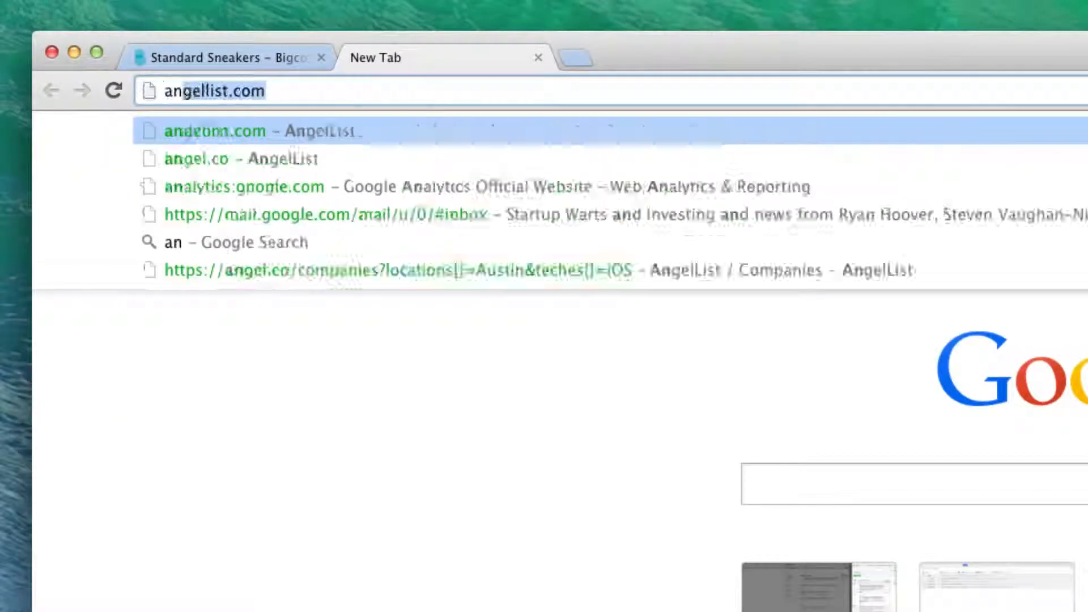
pyautogui.write('analytics.google.com')
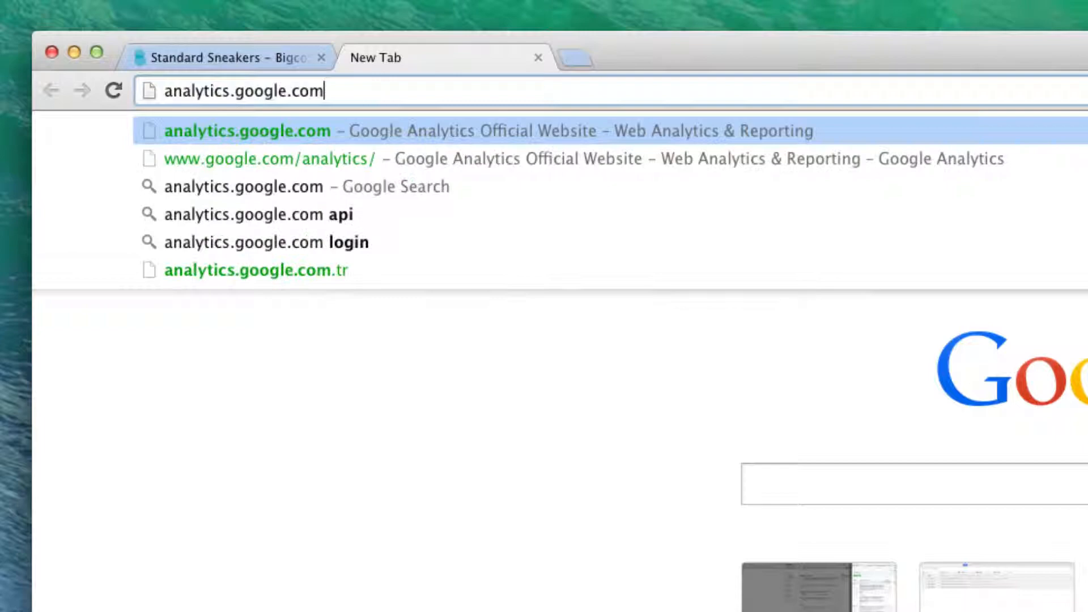
pyautogui.click(486, 131)
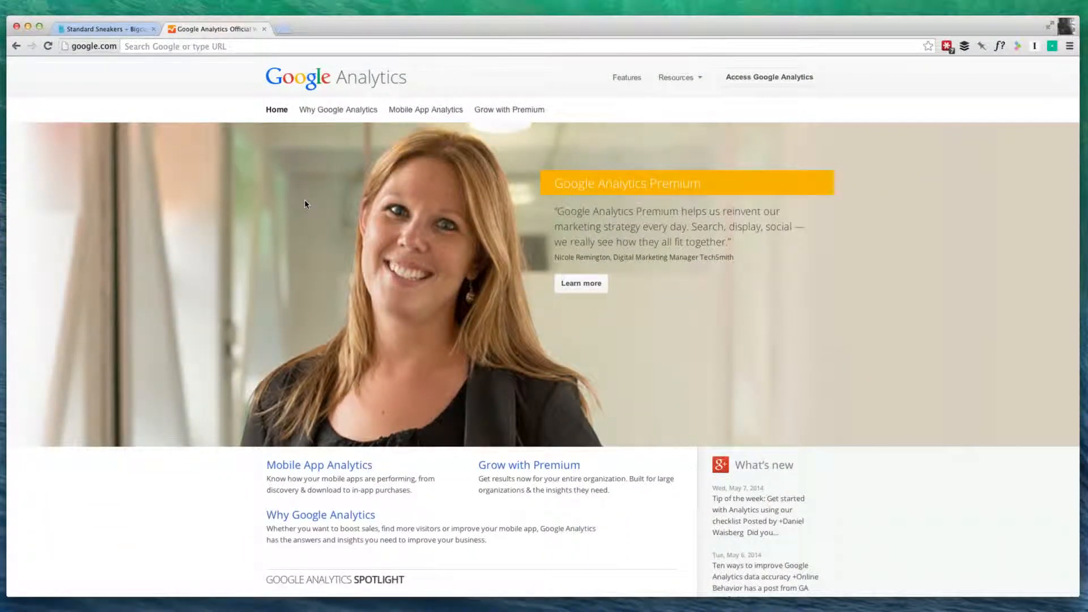
pyautogui.moveTo(750, 80)
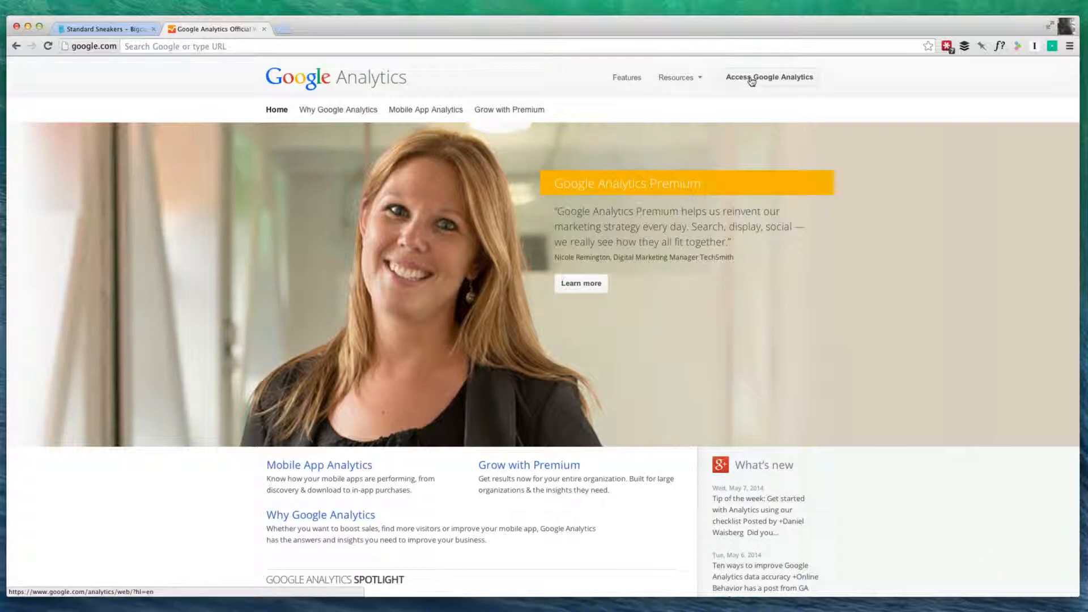
pyautogui.moveTo(683, 102)
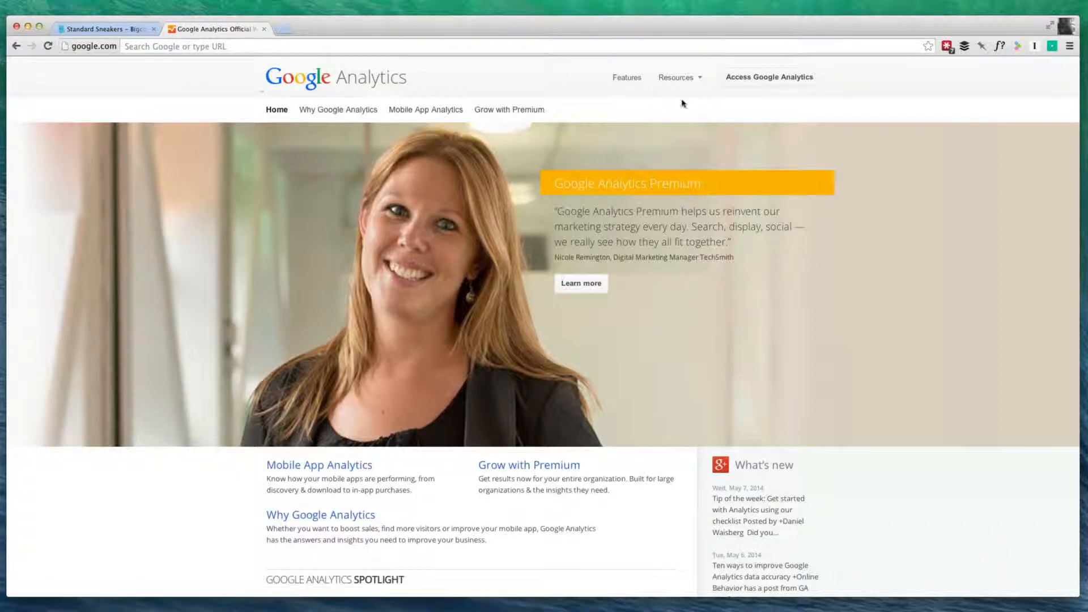
pyautogui.click(770, 77)
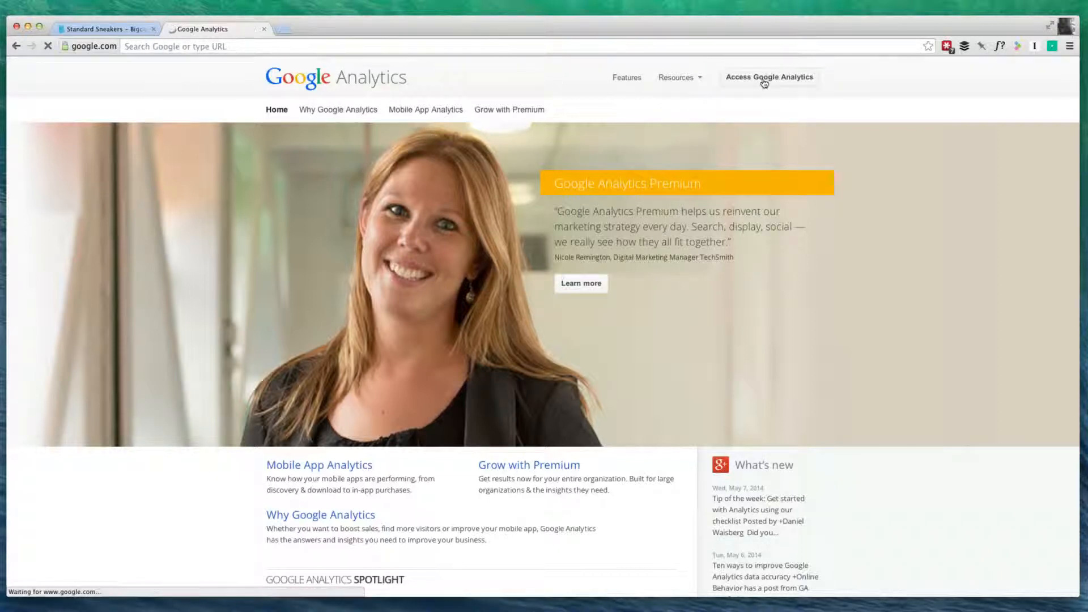
pyautogui.click(769, 77)
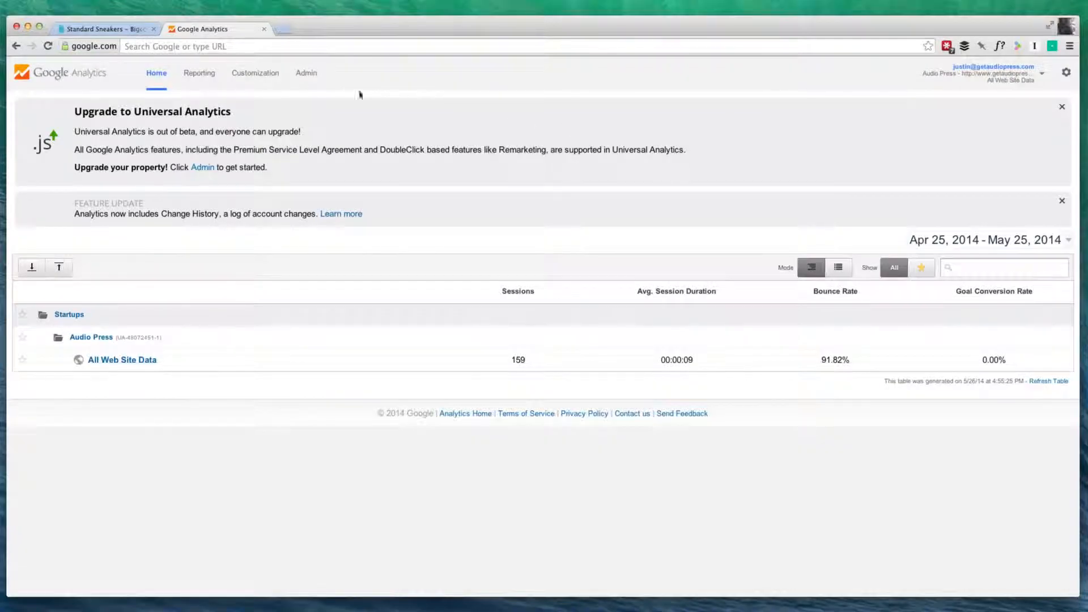
# Step: Start a new Google Analytics account from the Admin account list
pyautogui.click(306, 72)
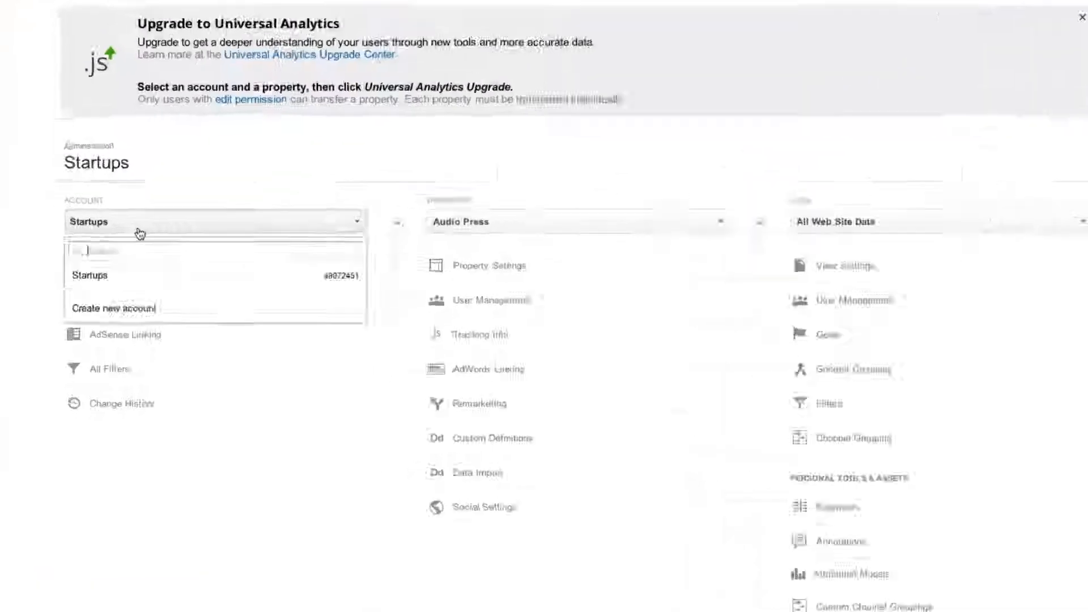
pyautogui.click(1075, 20)
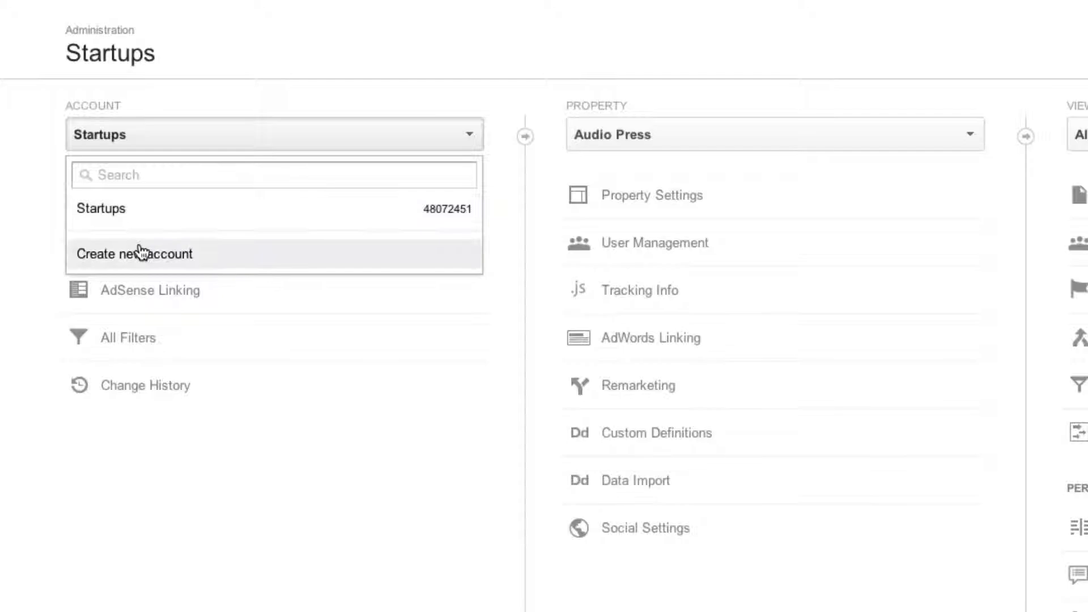
pyautogui.click(136, 254)
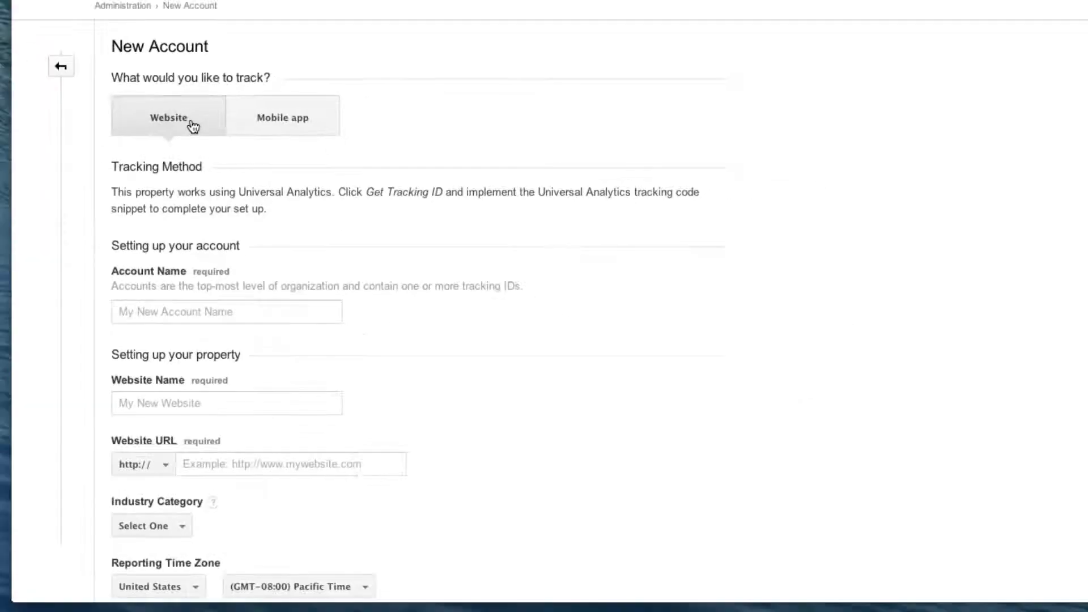
pyautogui.scroll(-3)
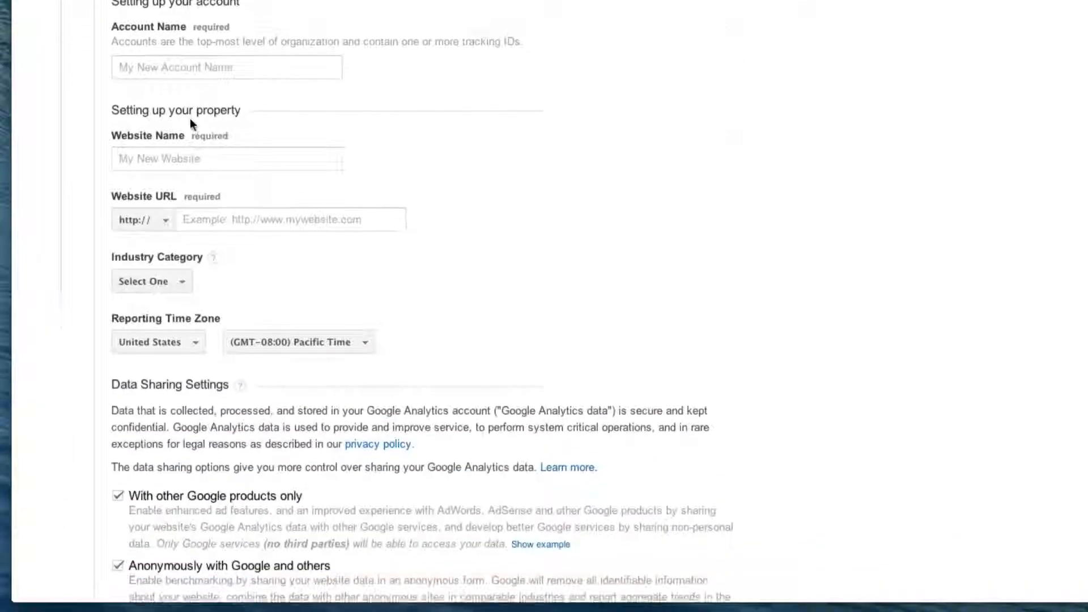
# Step: Fill in account Big Commerce, website Standard Sneakers, store URL and Central Time
pyautogui.click(227, 67)
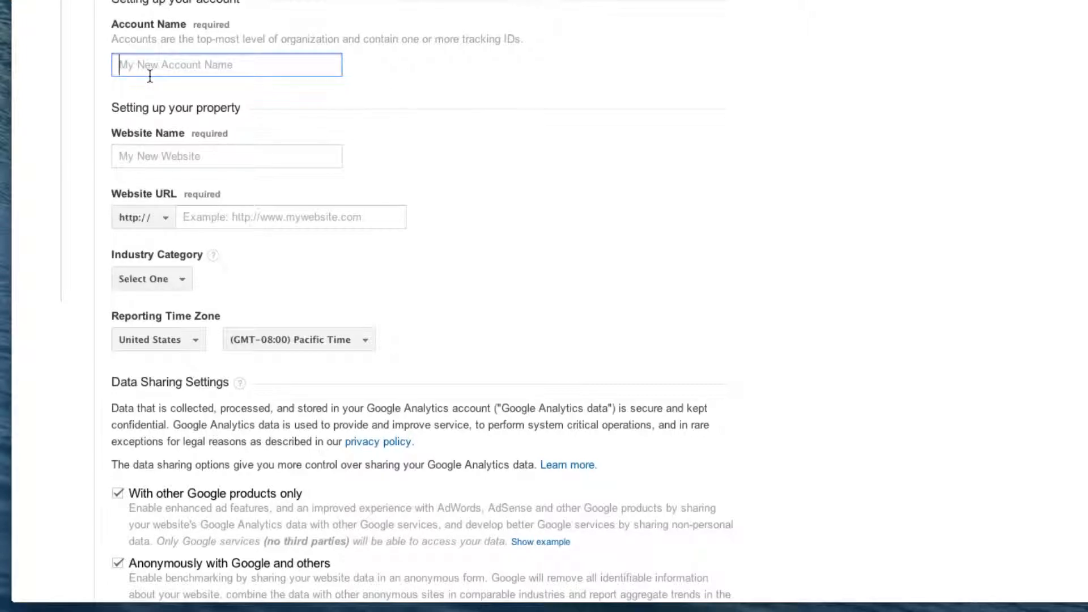
pyautogui.write('Big C')
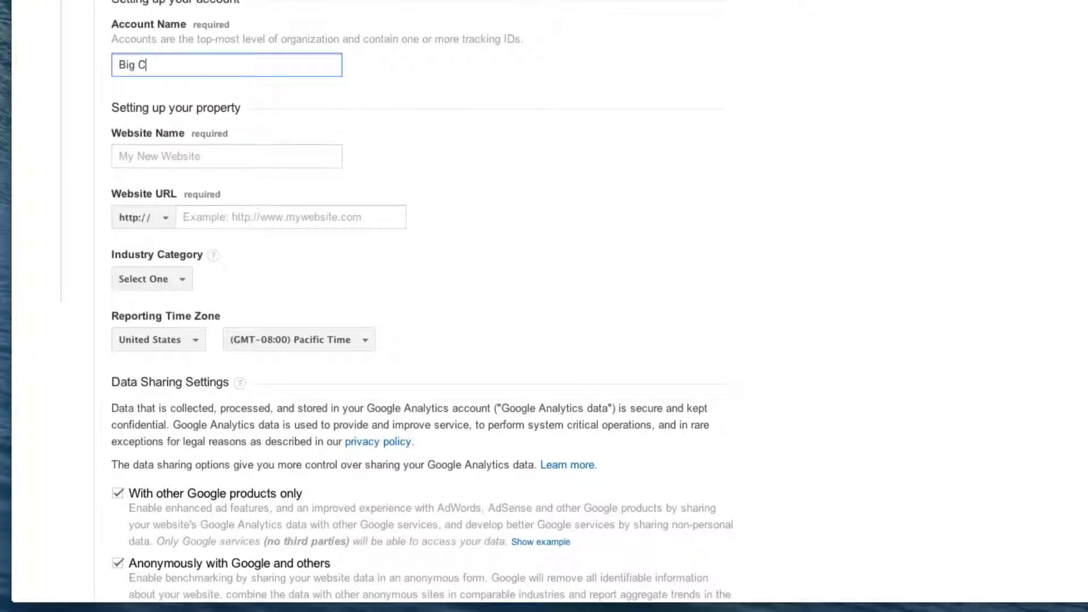
pyautogui.write('ommerce')
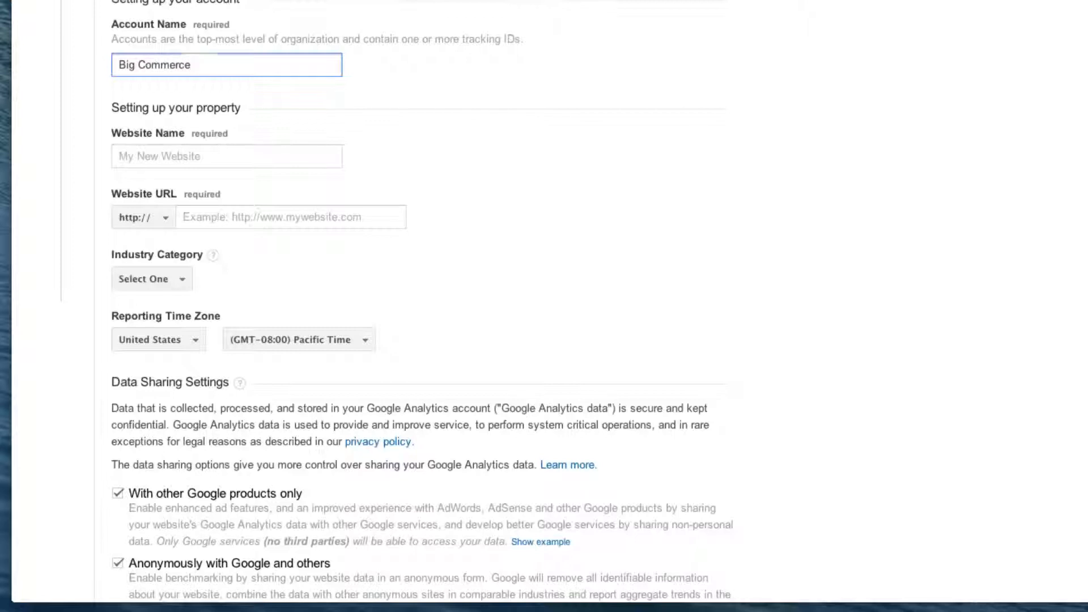
pyautogui.write('St')
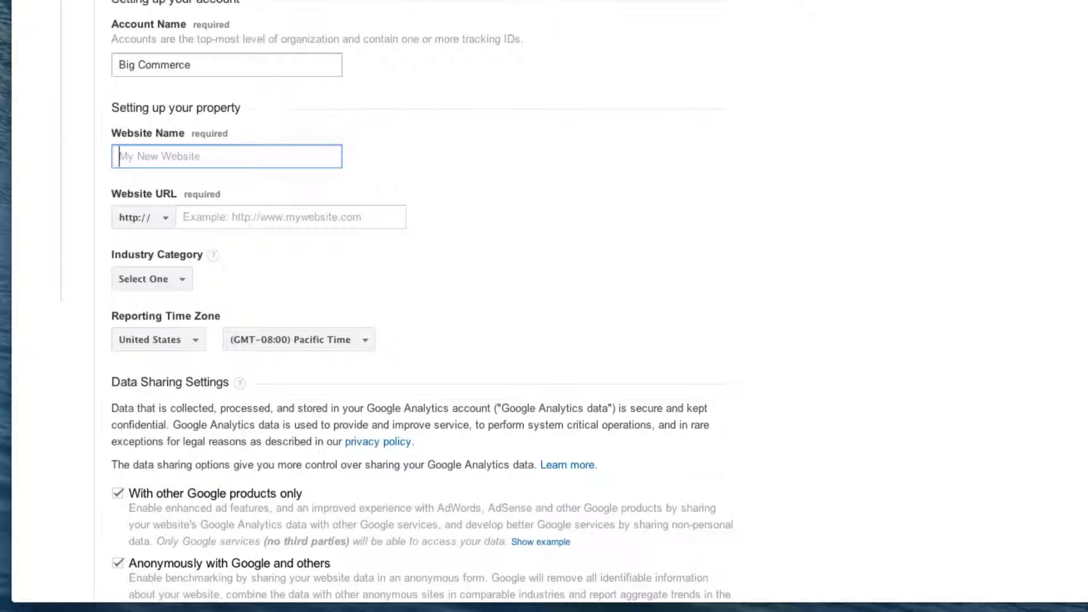
pyautogui.write('Standard Sneakers')
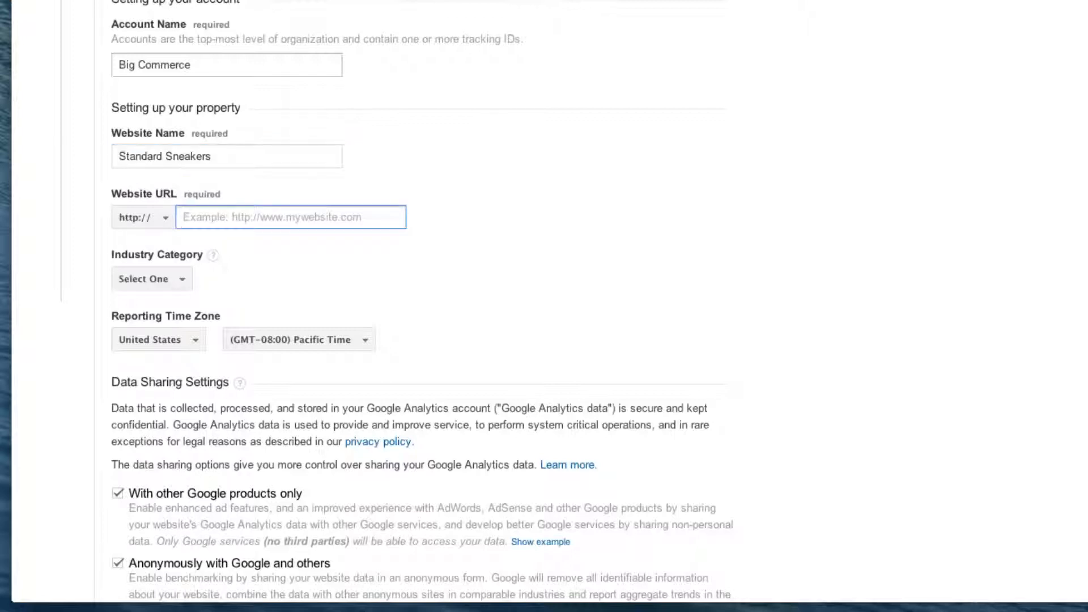
pyautogui.click(151, 261)
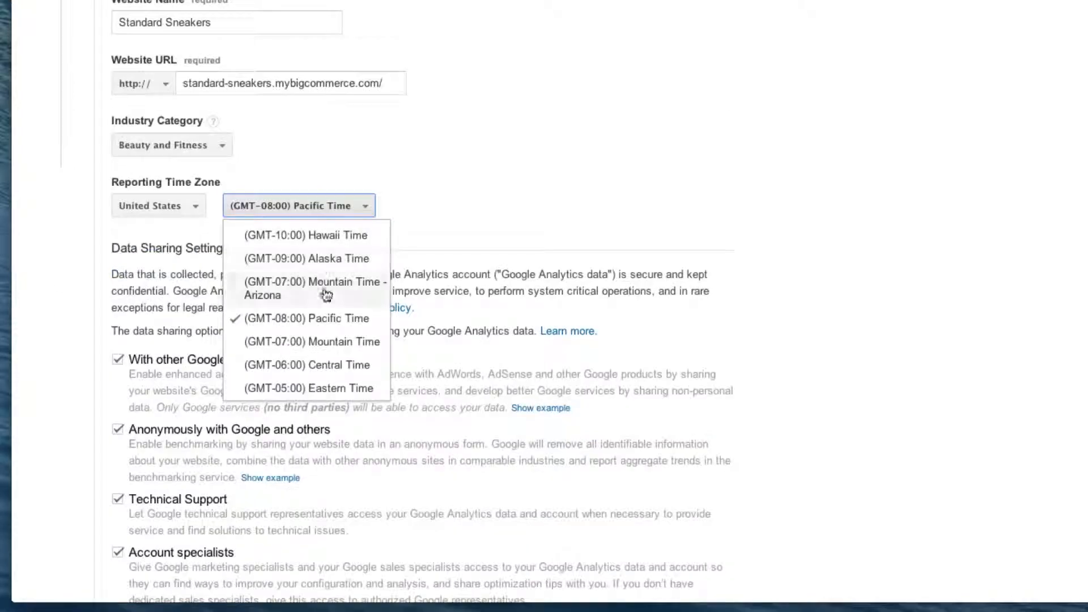
pyautogui.click(306, 365)
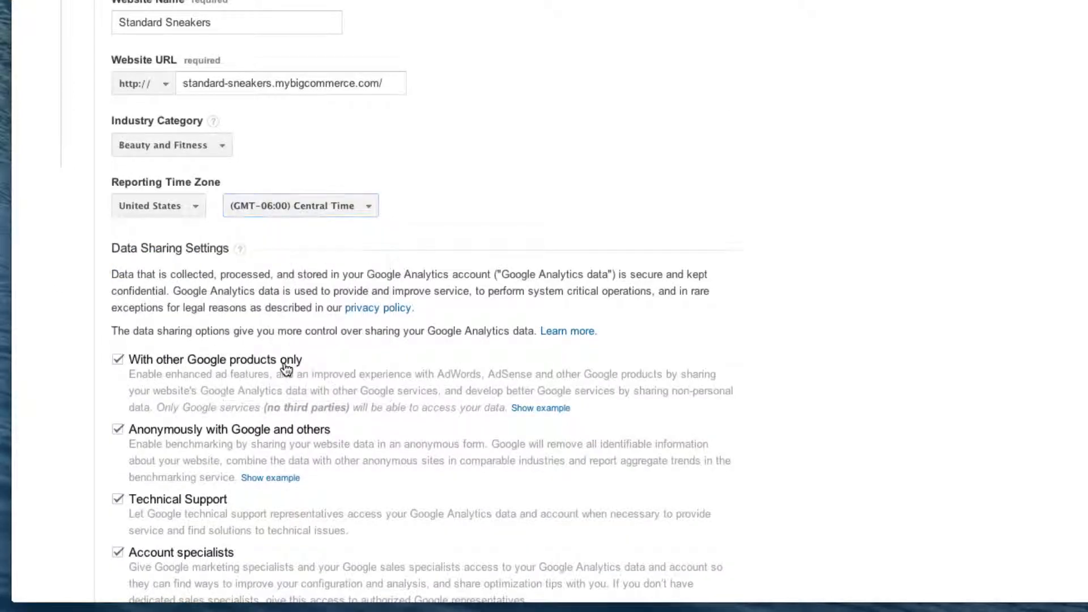
pyautogui.scroll(-3)
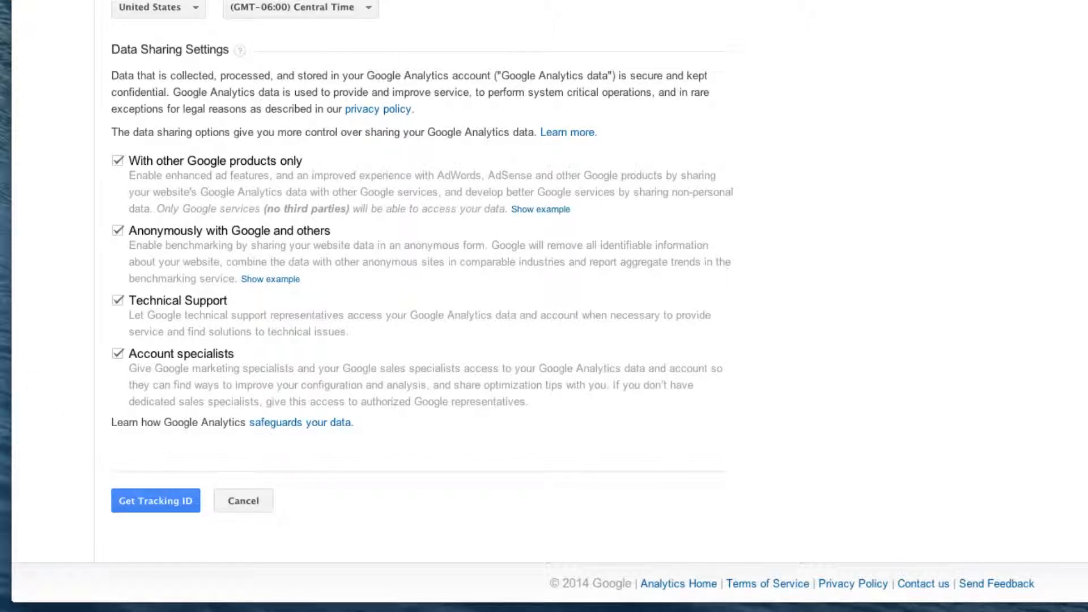
# Step: Get a tracking ID for the new account and accept the terms of service
pyautogui.moveTo(111, 133); pyautogui.dragTo(254, 132)
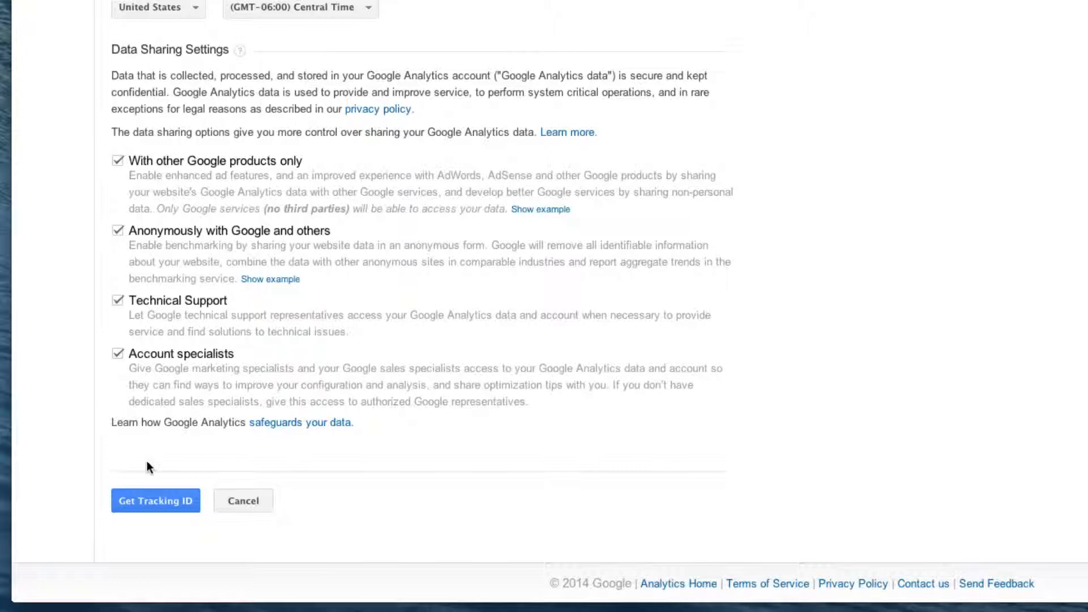
pyautogui.click(155, 501)
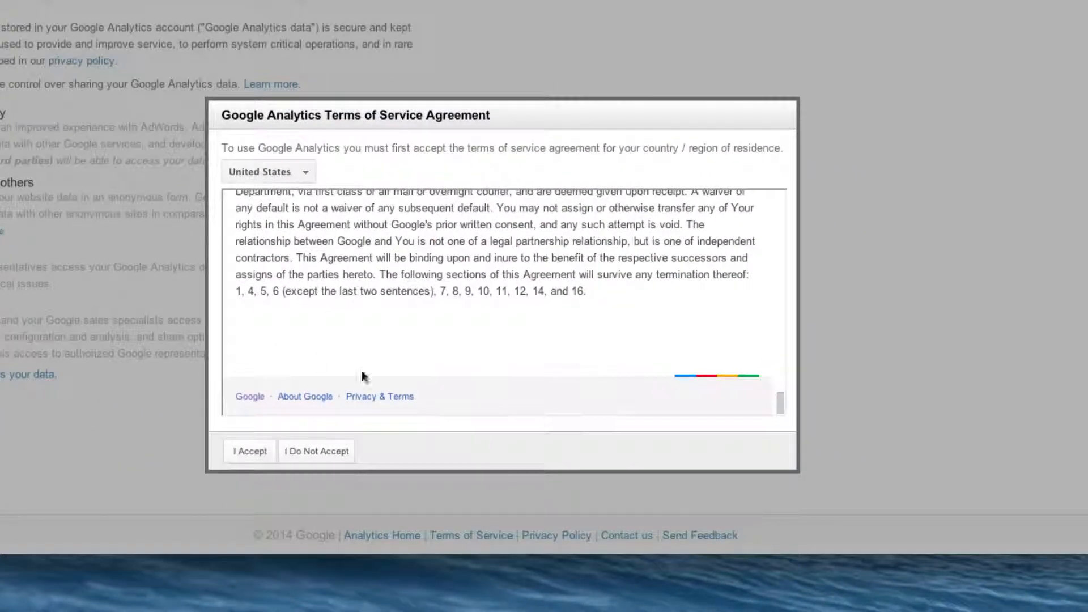
pyautogui.click(250, 451)
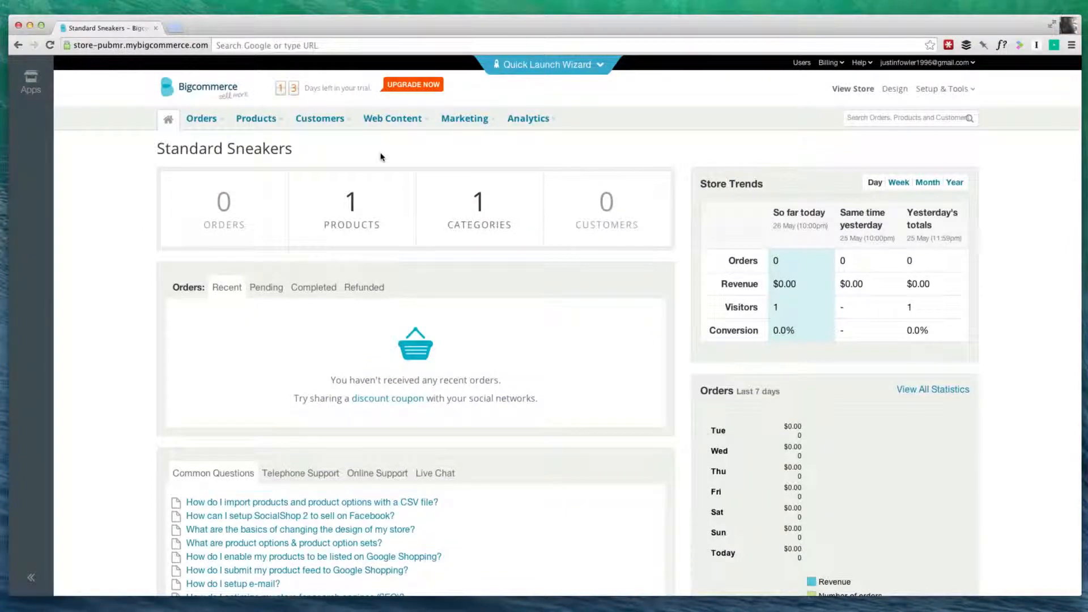
# Step: Save Google Analytics as the enabled package in Analytics settings, then open its integration tab
pyautogui.click(941, 89)
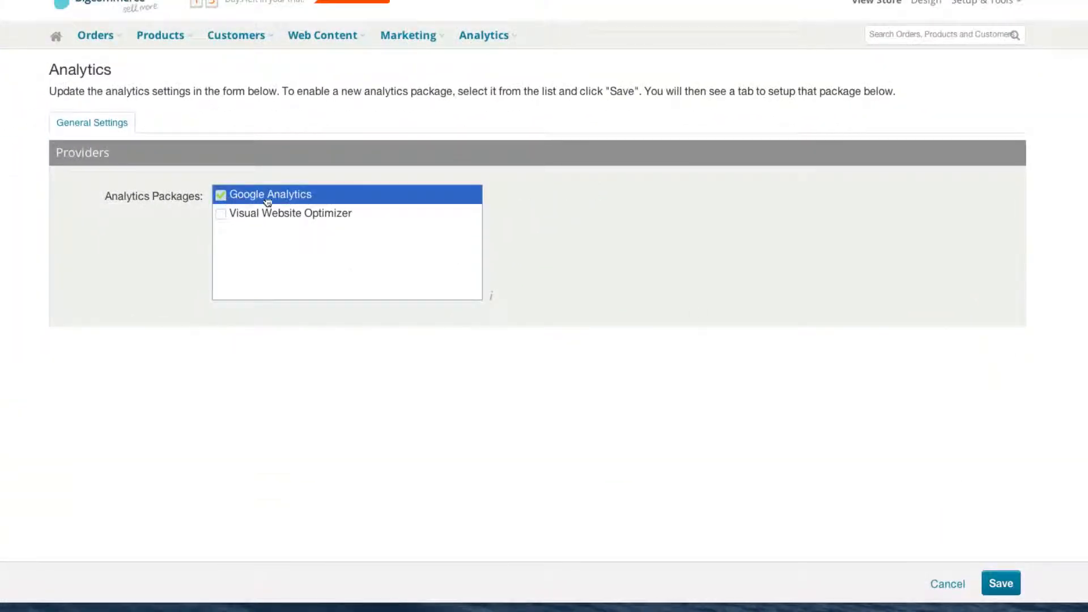
pyautogui.click(1000, 583)
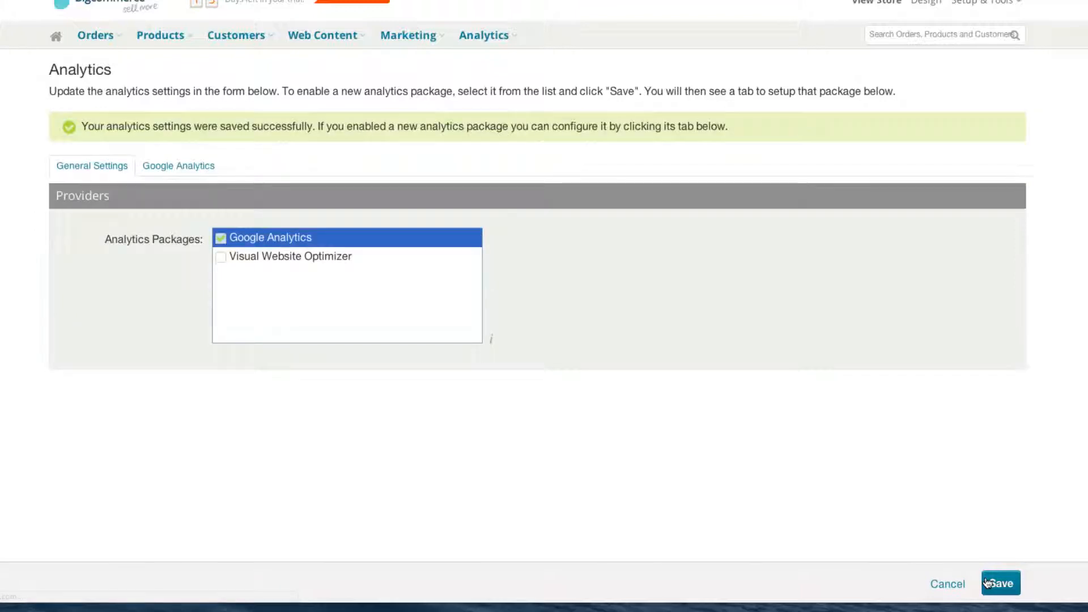
pyautogui.click(178, 166)
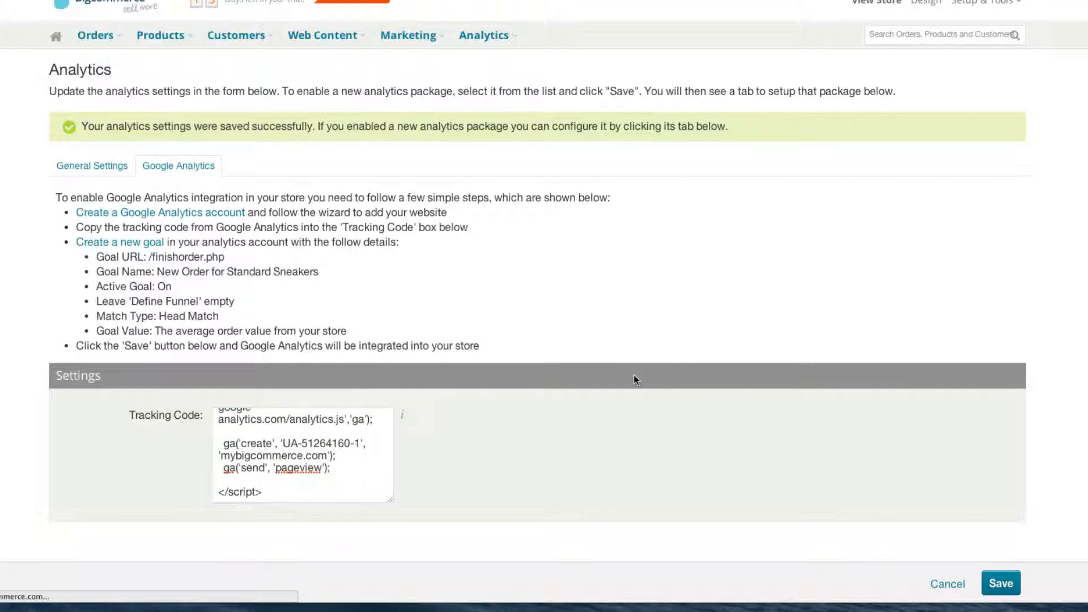
# Step: Save the pasted Google Analytics tracking code
pyautogui.click(92, 166)
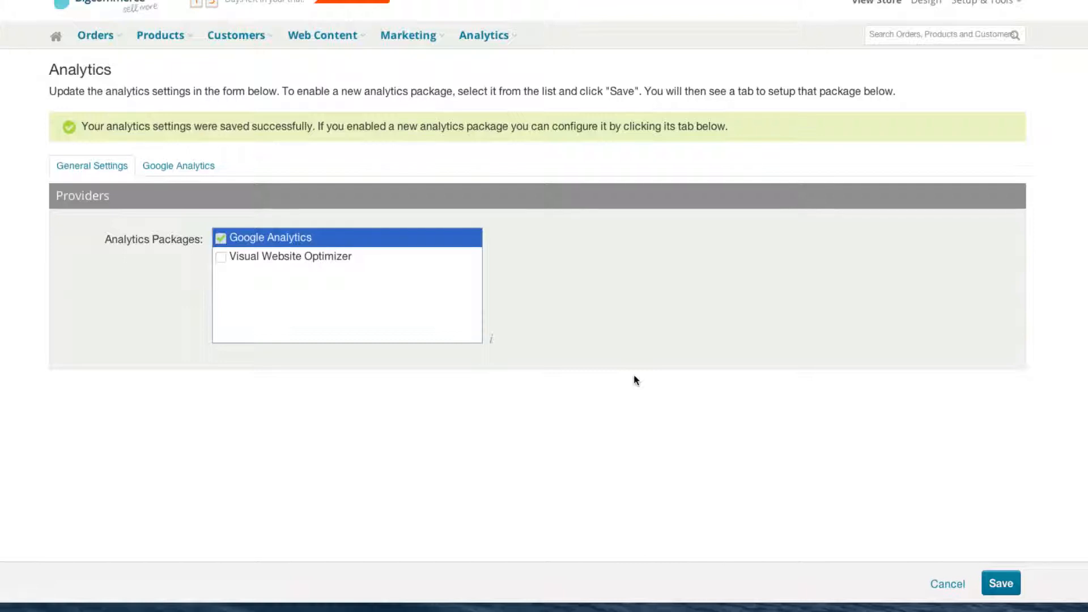
pyautogui.moveTo(728, 246)
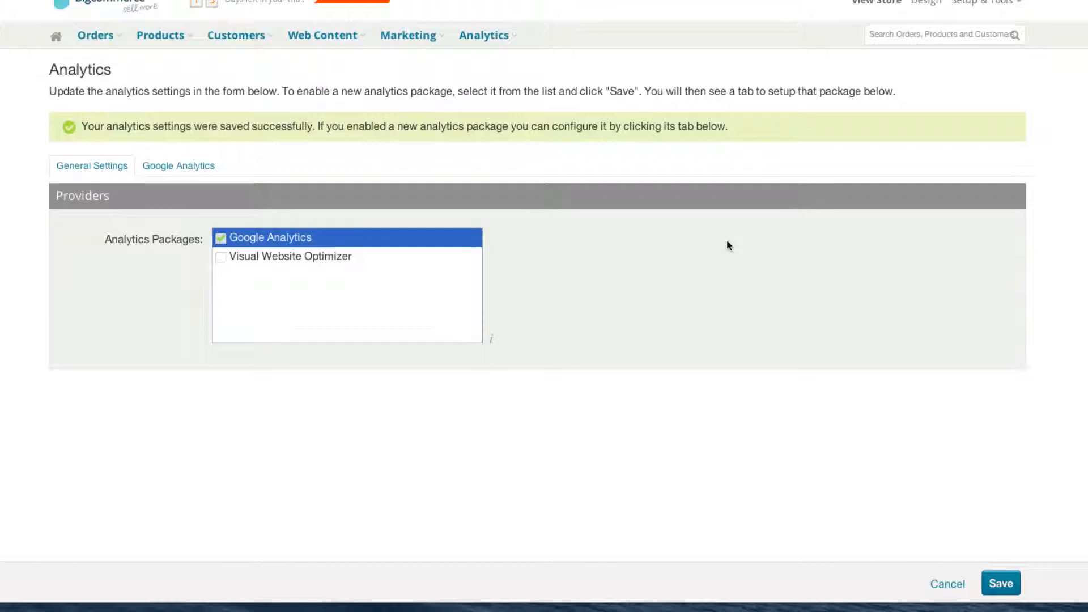